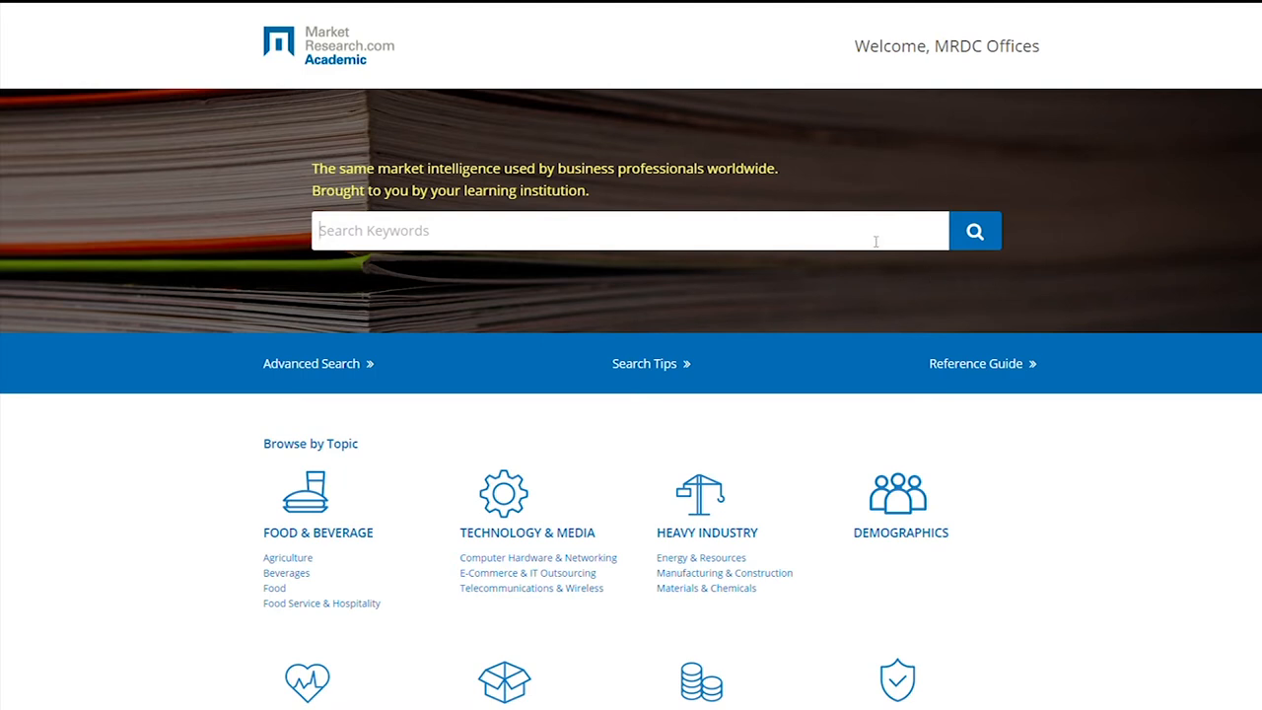
Step: Run a keyword search for 'eating trends' from the home page search box
{"action": "type", "text": "eating"}
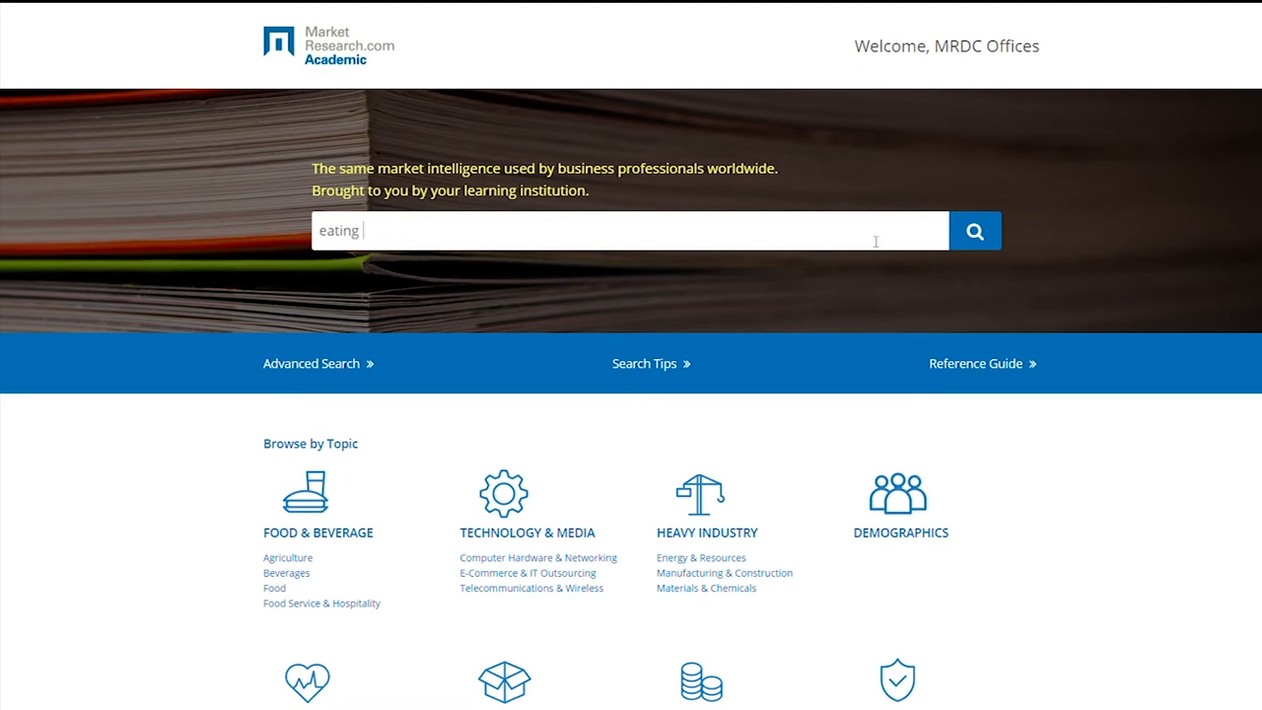
{"action": "type", "text": "trends"}
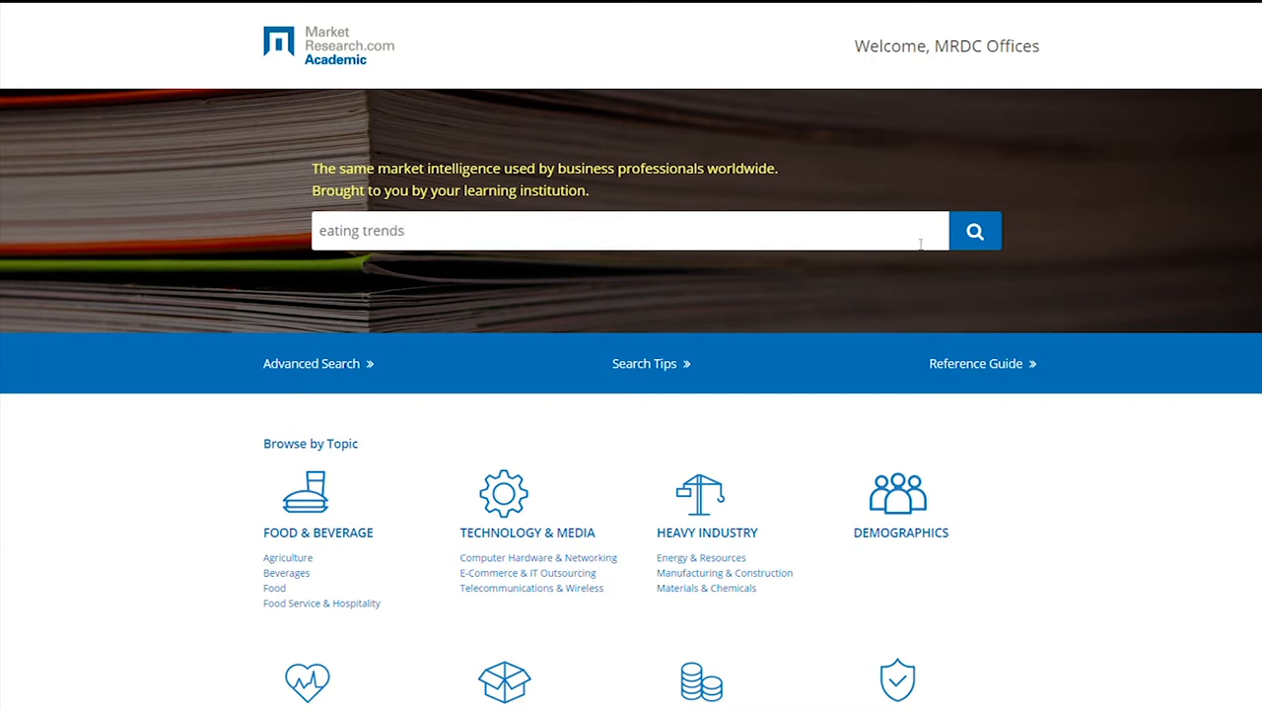
{"action": "left_click", "coordinate": [973, 229]}
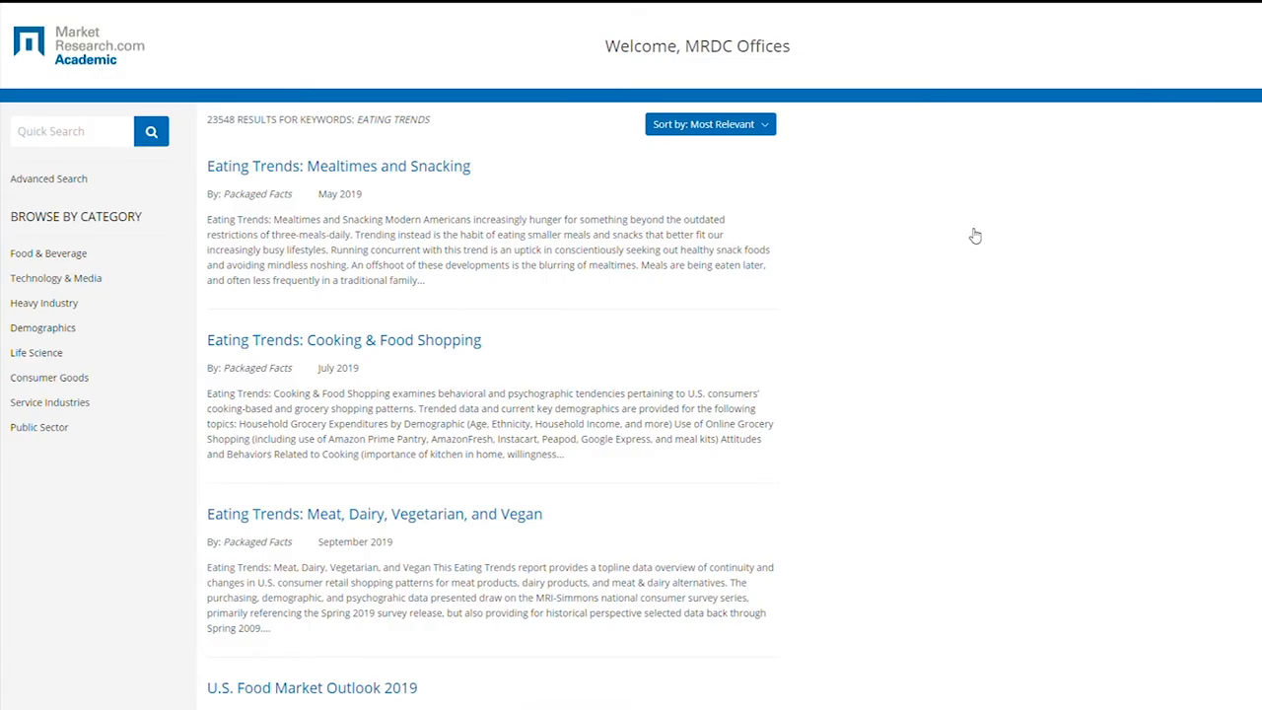
{"action": "mouse_move", "coordinate": [972, 234]}
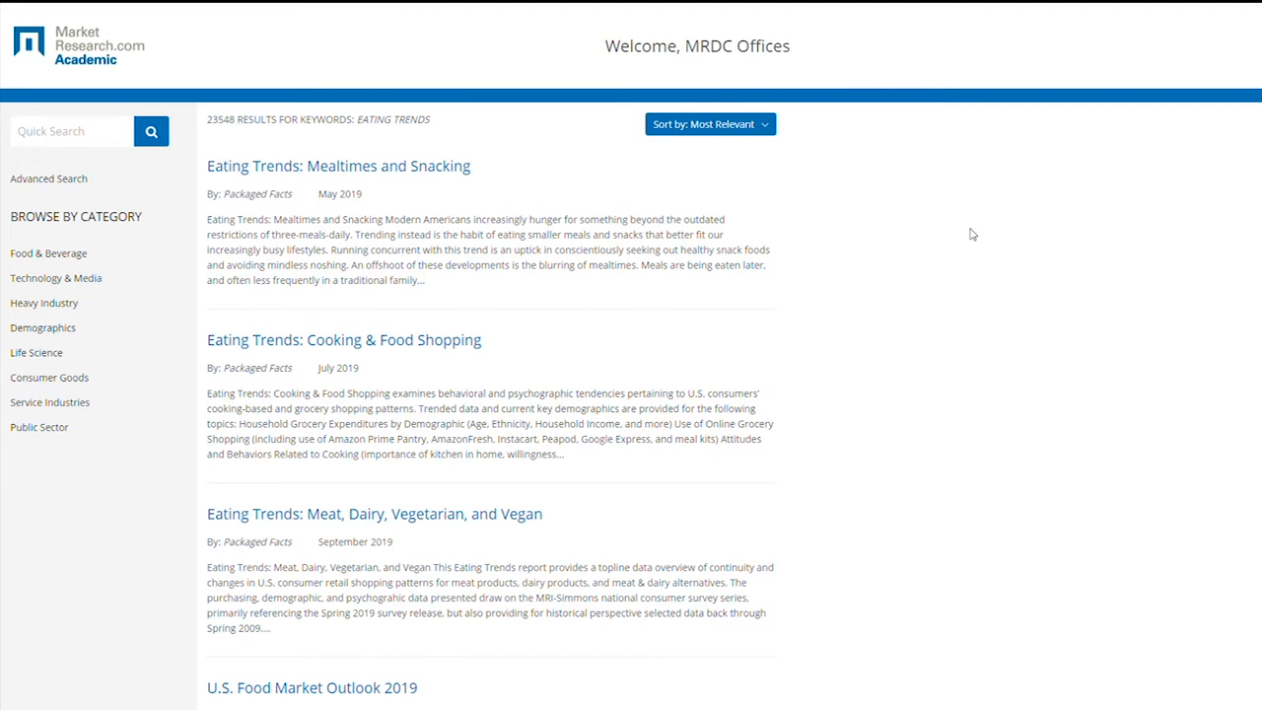
{"action": "mouse_move", "coordinate": [48, 178]}
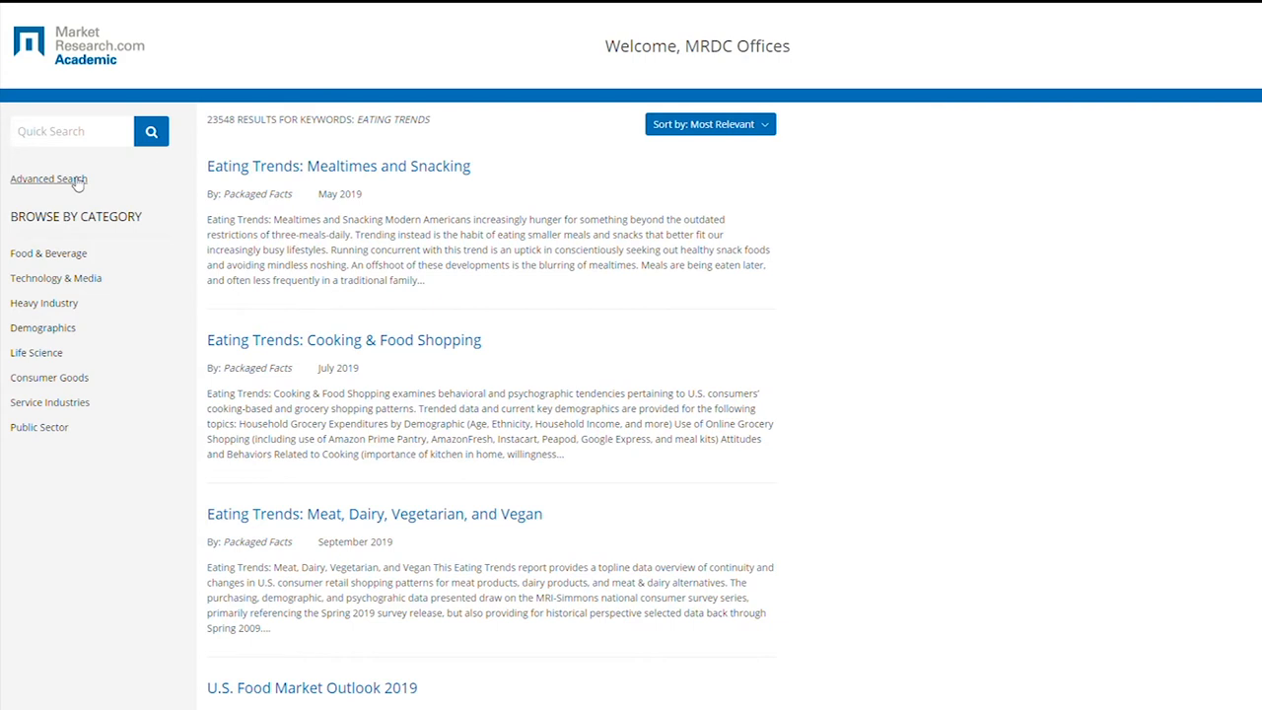
{"action": "mouse_move", "coordinate": [210, 153]}
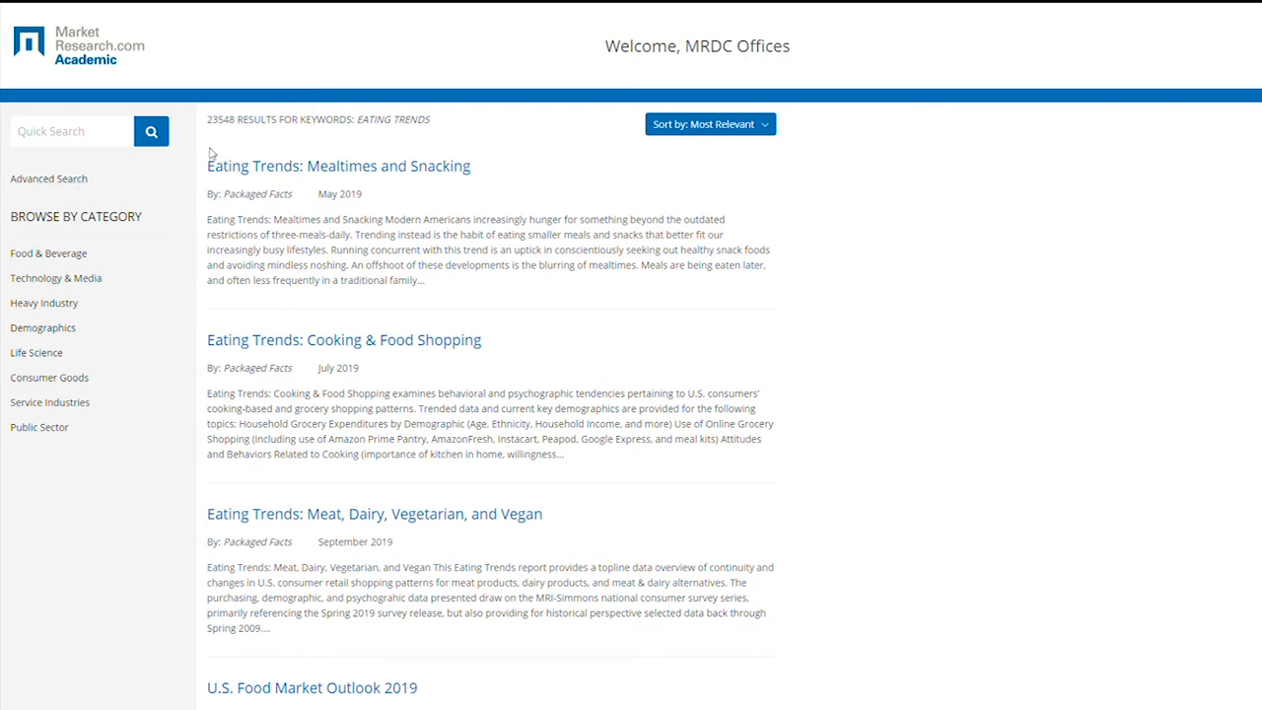
{"action": "double_click", "coordinate": [221, 119]}
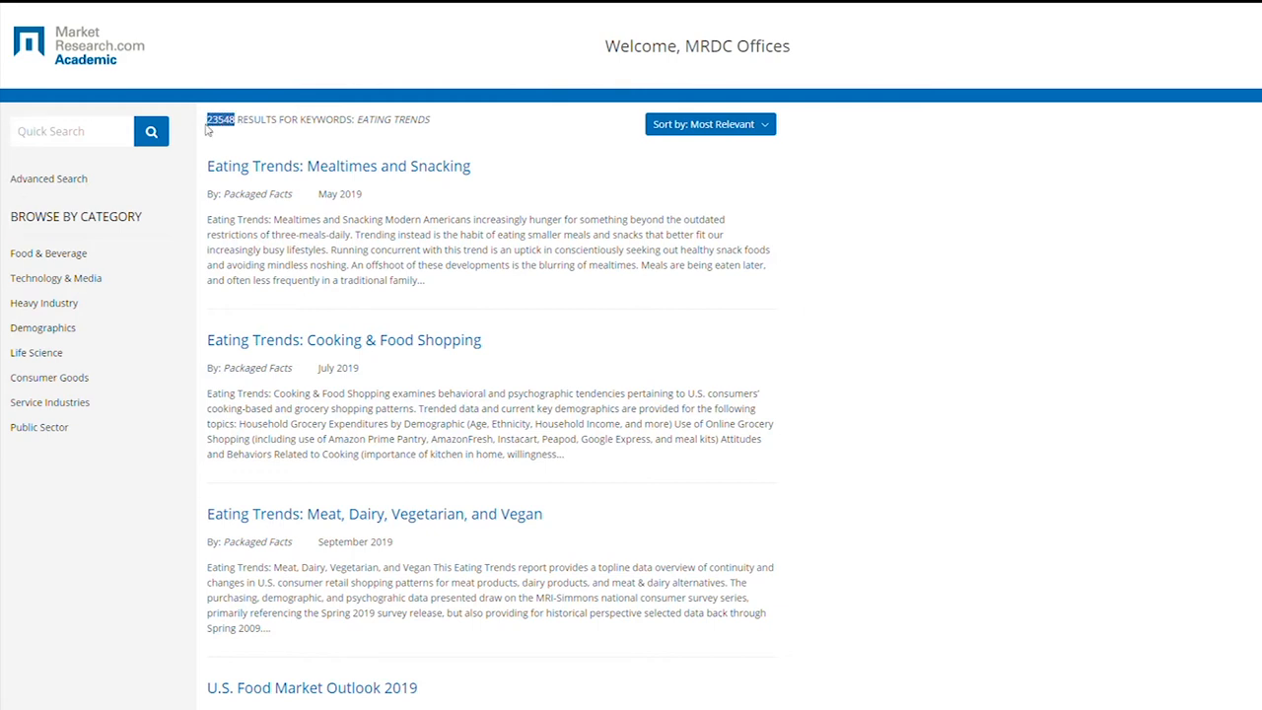
{"action": "mouse_move", "coordinate": [779, 158]}
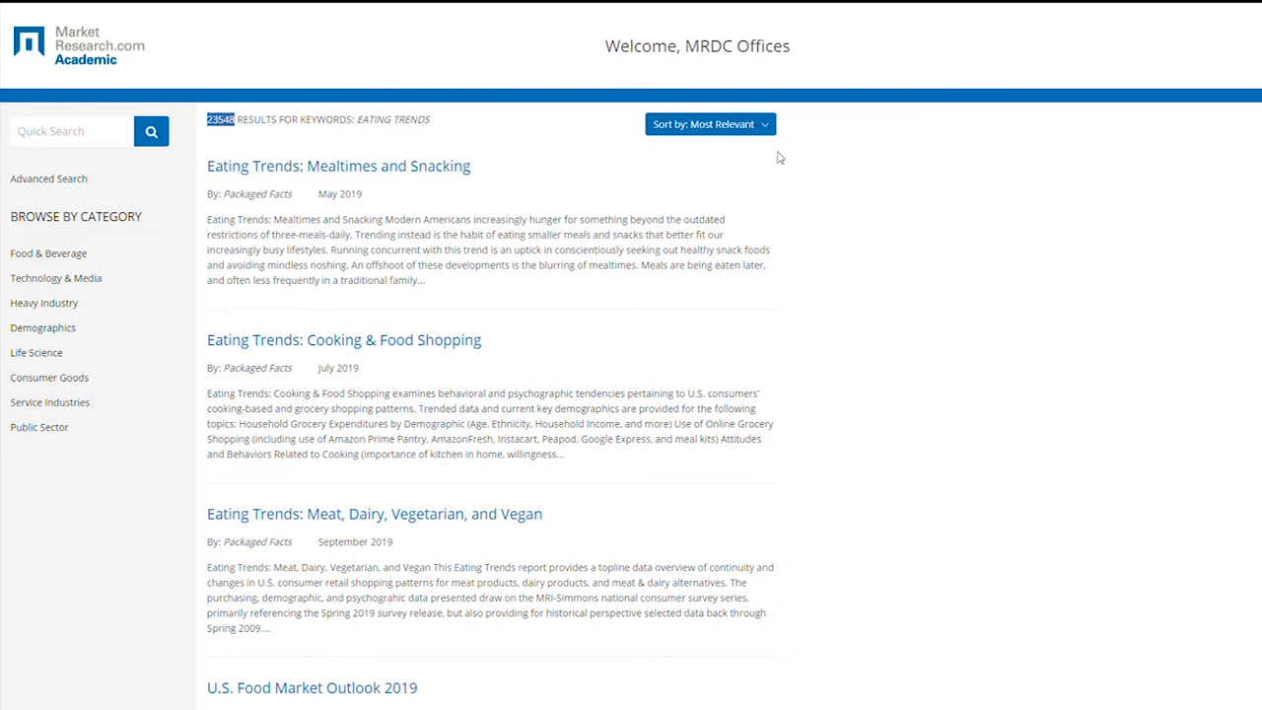
{"action": "left_click", "coordinate": [709, 123]}
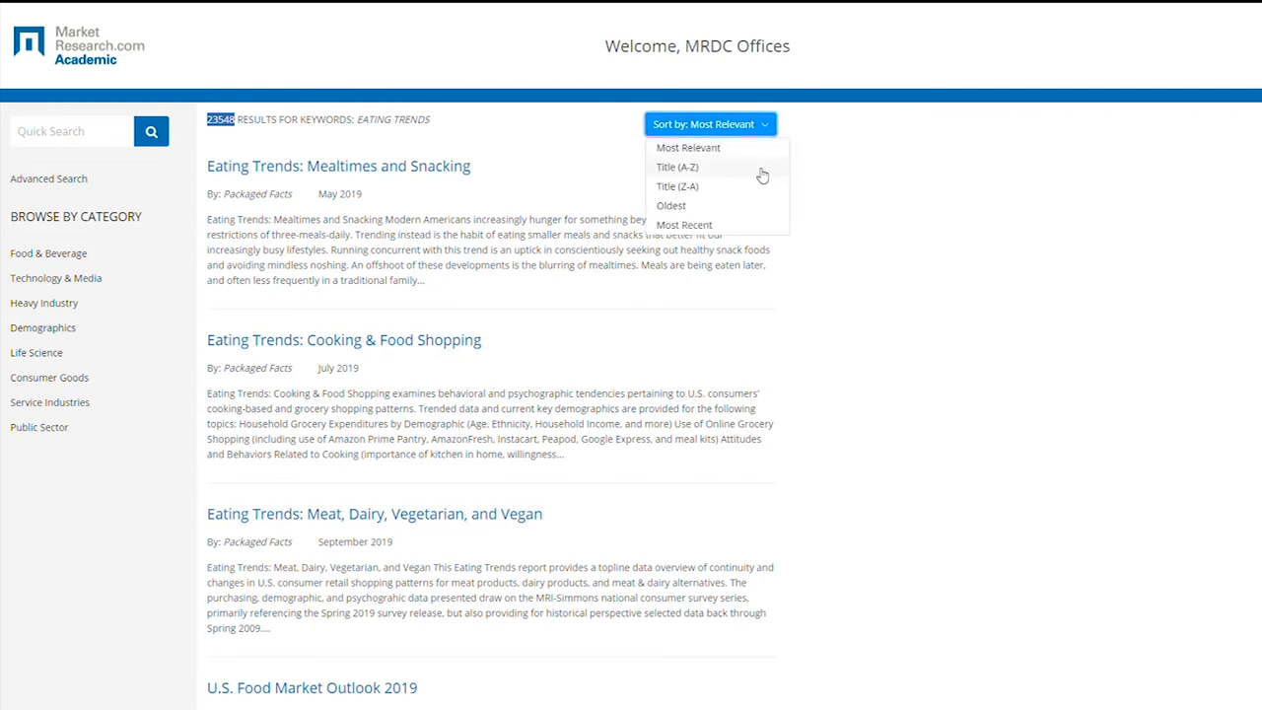
{"action": "mouse_move", "coordinate": [749, 225]}
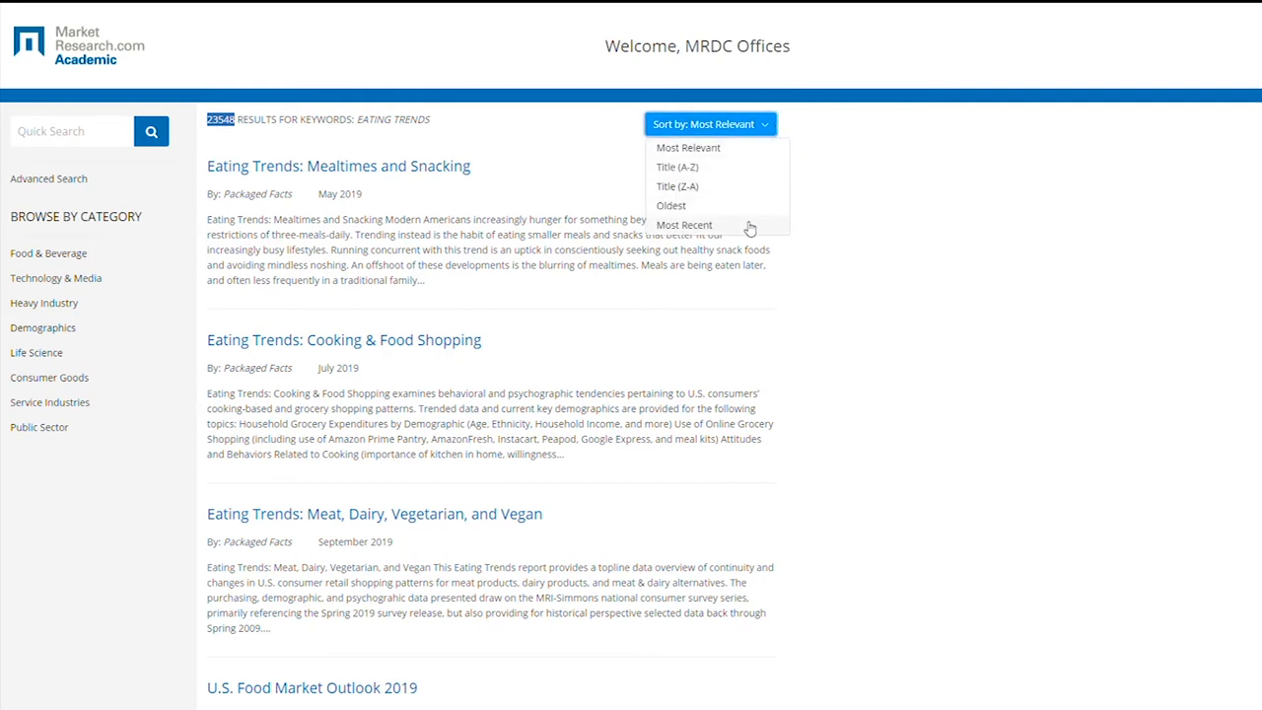
{"action": "left_click", "coordinate": [603, 210]}
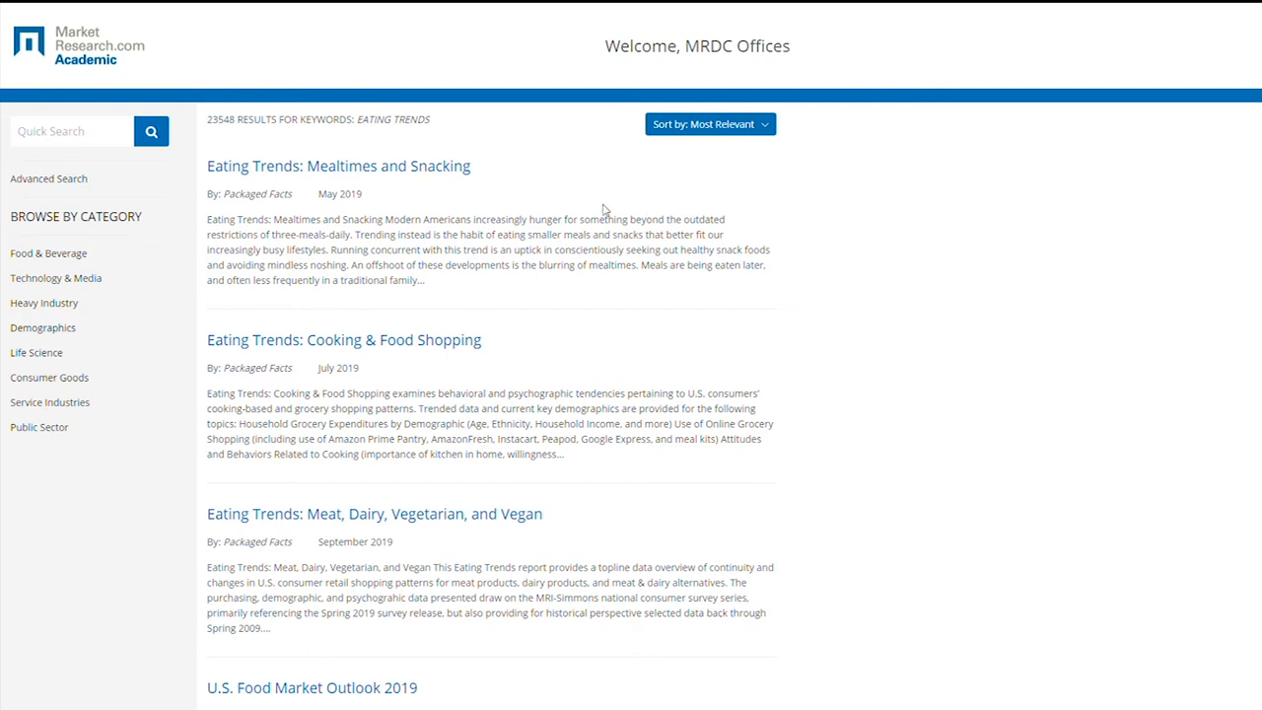
{"action": "mouse_move", "coordinate": [461, 177]}
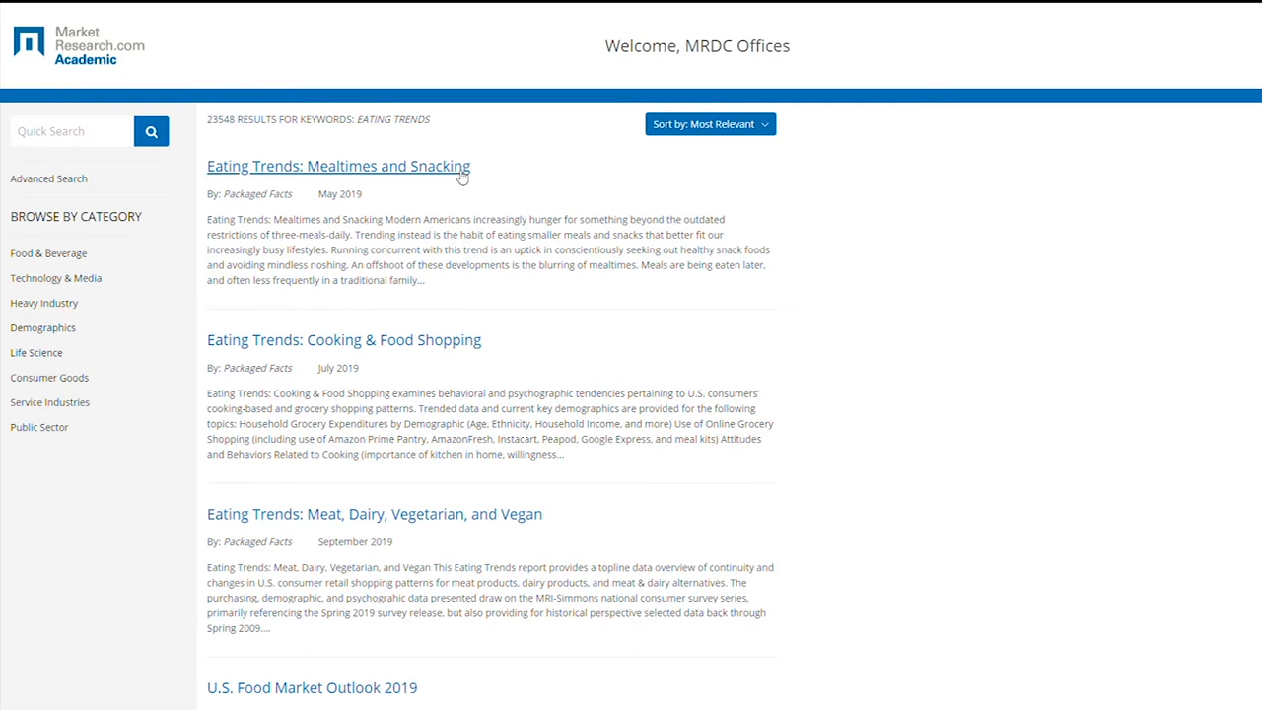
Step: Open 'Eating Trends: Mealtimes and Snacking', highlight price and student note, view contents, download
{"action": "left_click", "coordinate": [338, 166]}
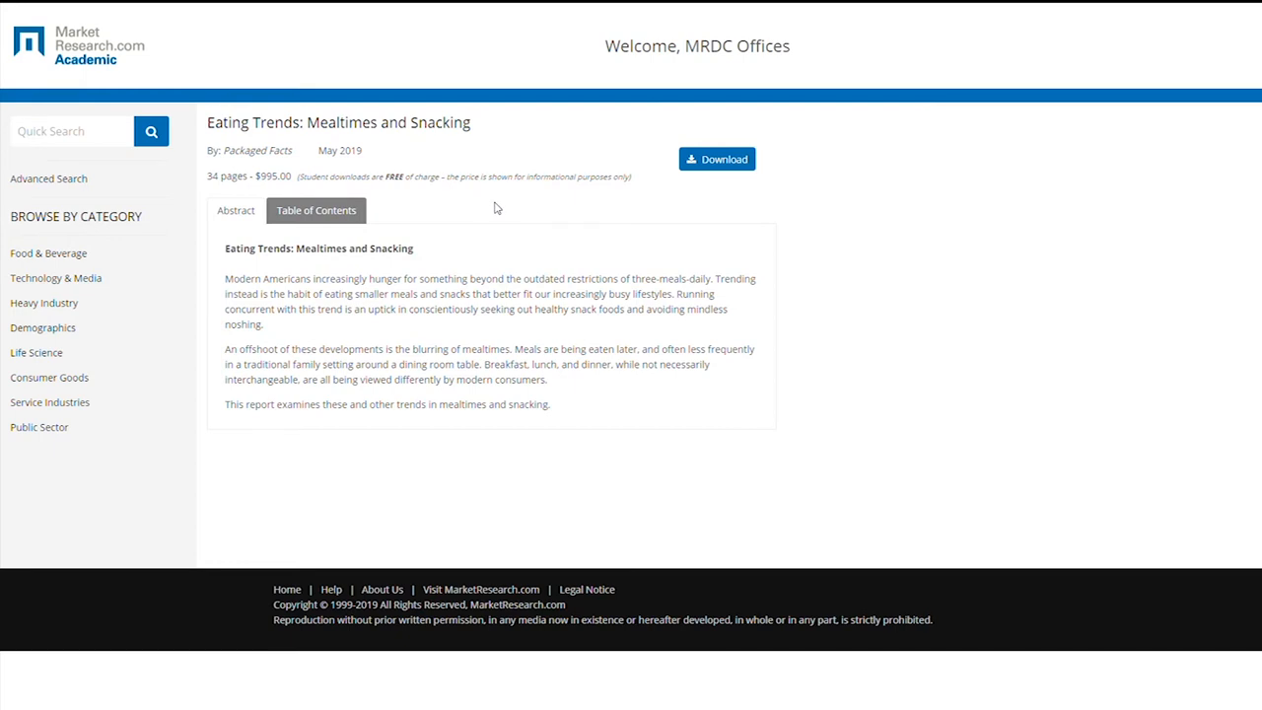
{"action": "mouse_move", "coordinate": [296, 175]}
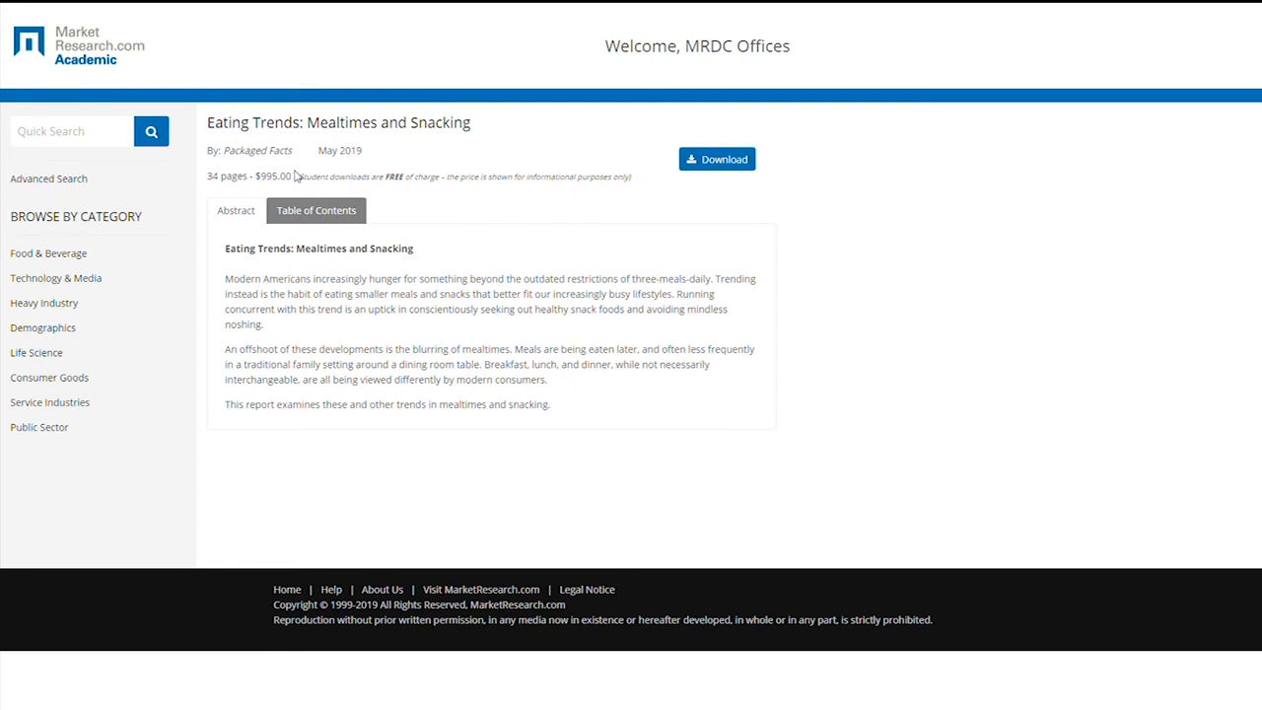
{"action": "double_click", "coordinate": [273, 175]}
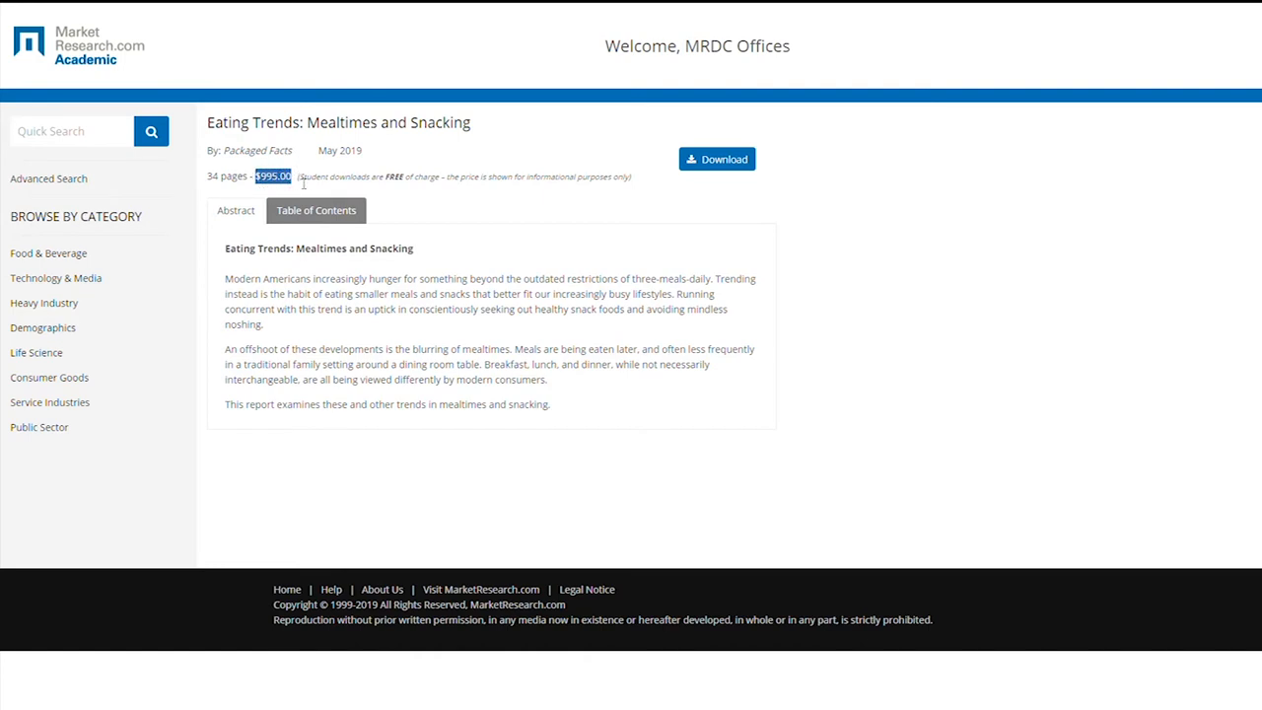
{"action": "left_click_drag", "start_coordinate": [291, 176], "coordinate": [630, 176]}
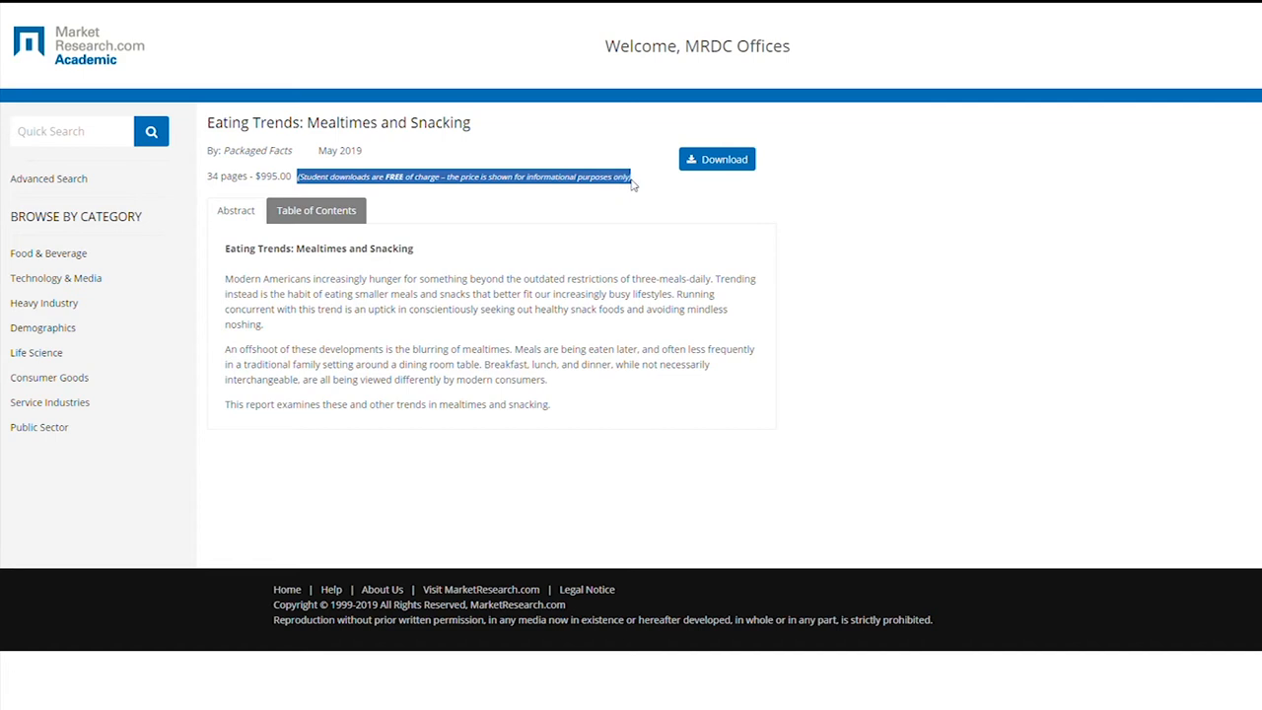
{"action": "mouse_move", "coordinate": [640, 197]}
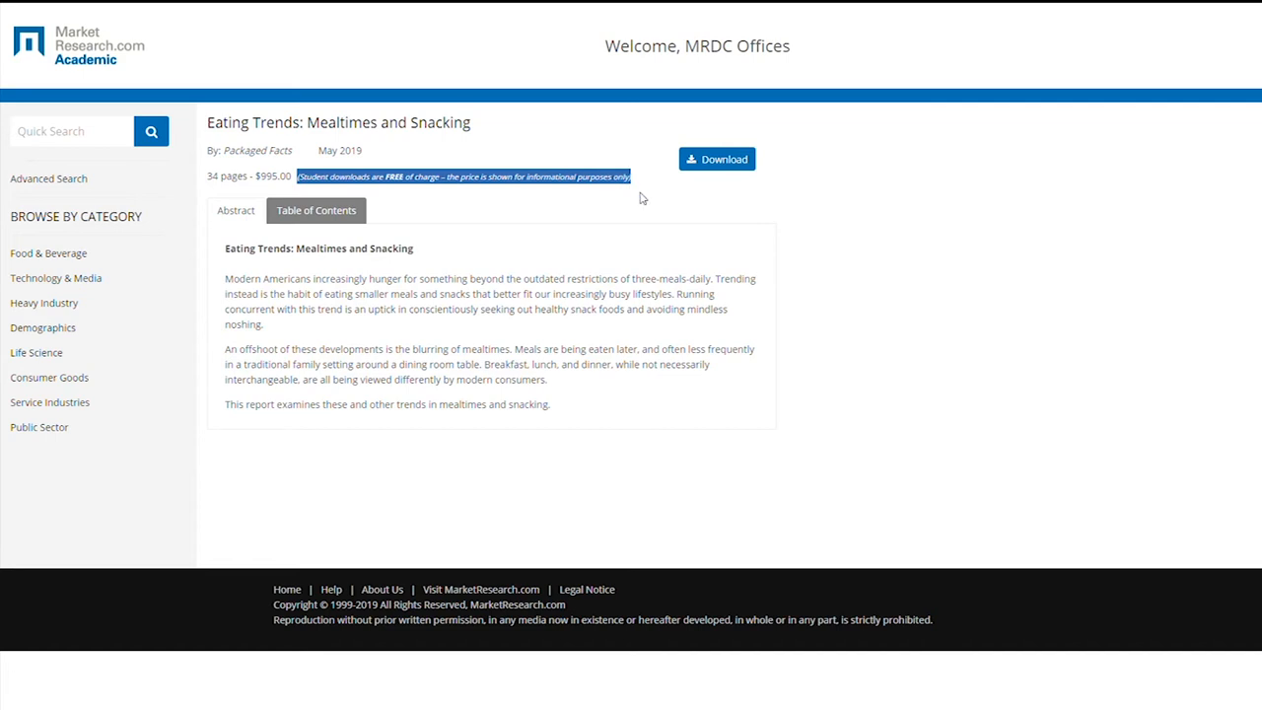
{"action": "mouse_move", "coordinate": [236, 210]}
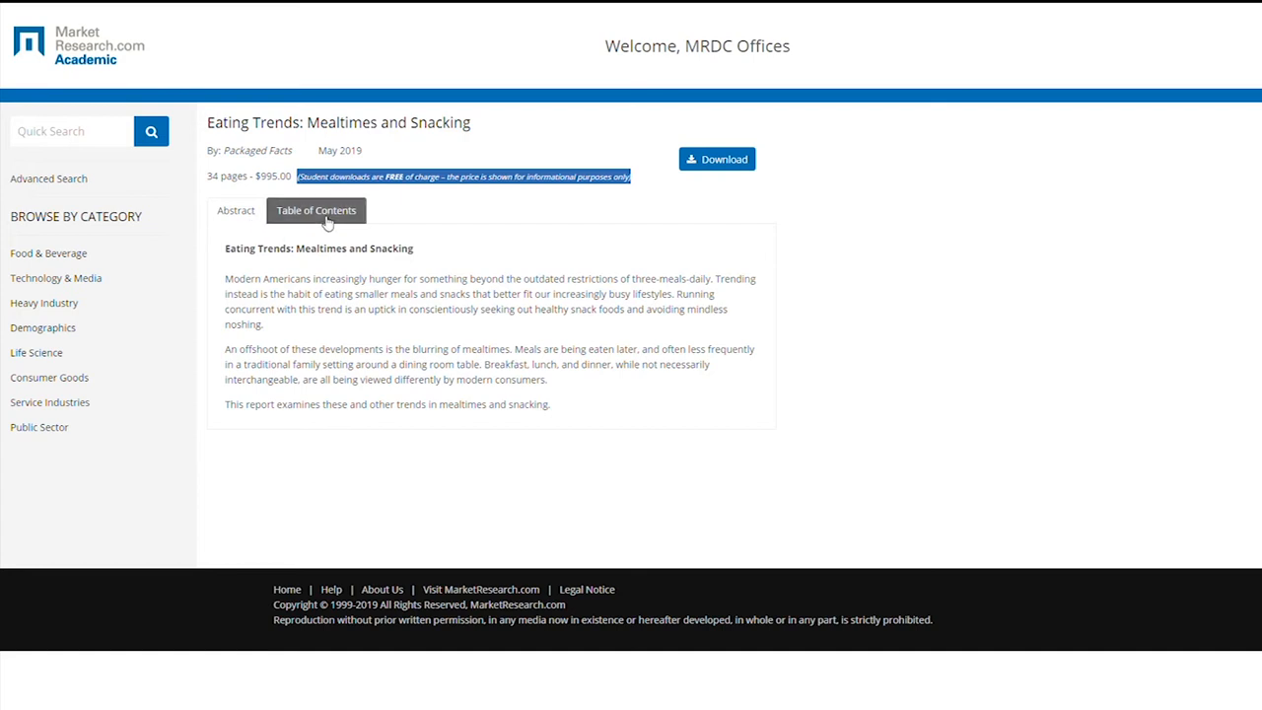
{"action": "left_click", "coordinate": [316, 210]}
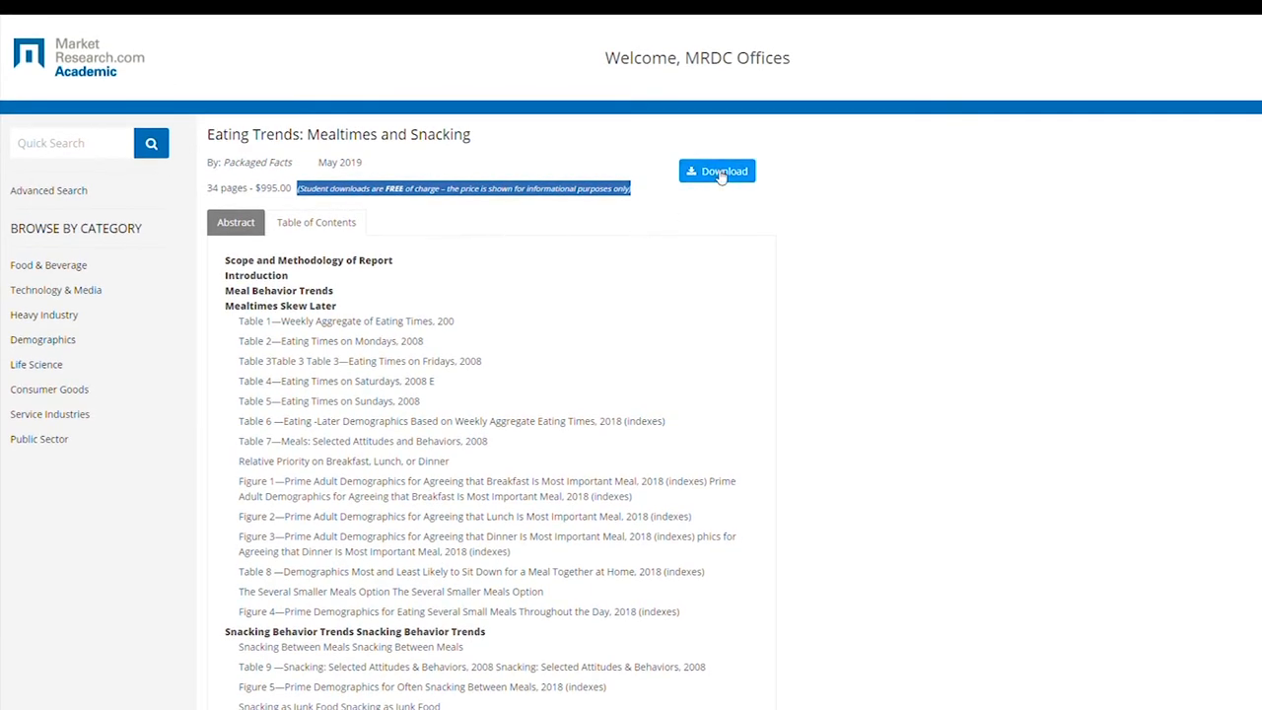
{"action": "left_click", "coordinate": [716, 171]}
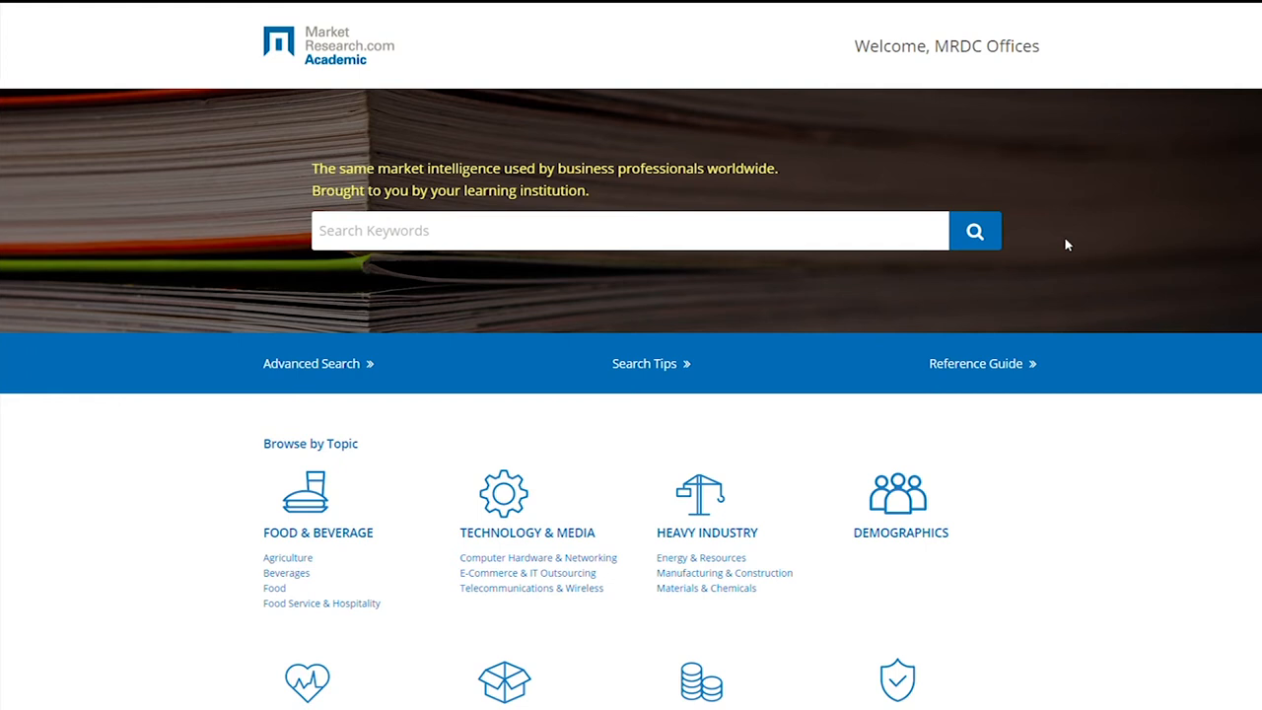
{"action": "mouse_move", "coordinate": [418, 387]}
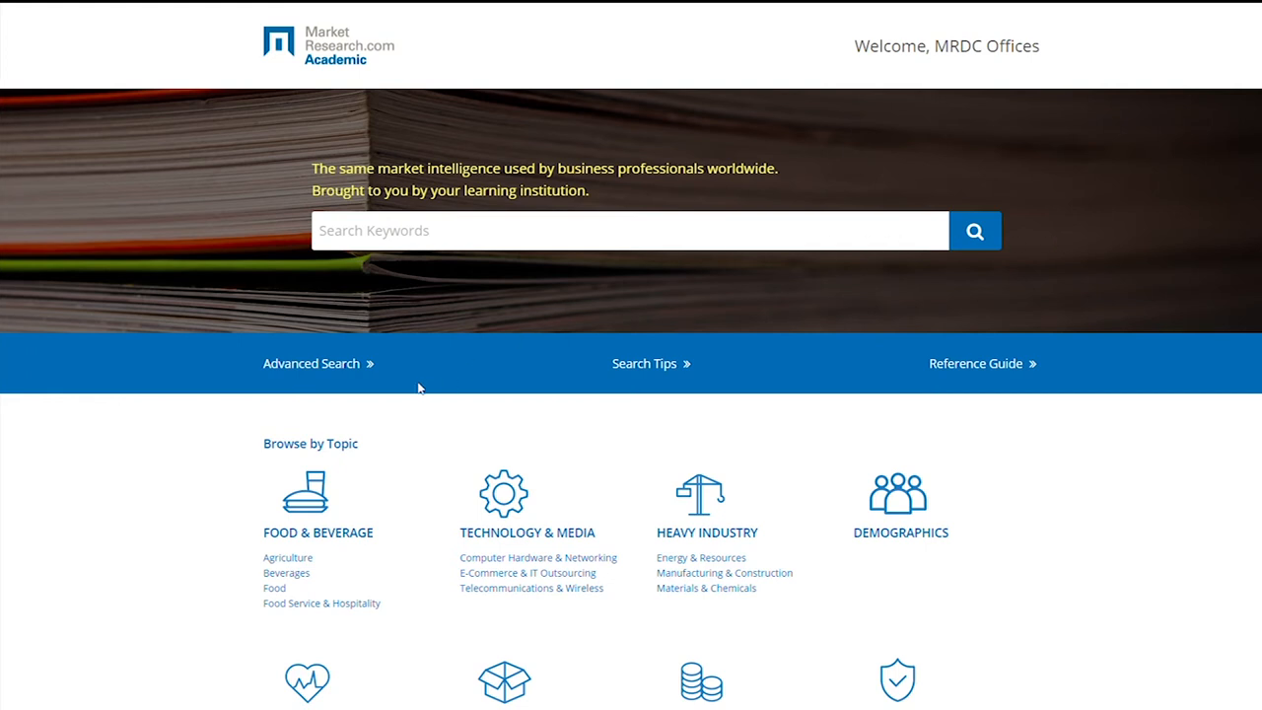
Step: Open the Advanced Search form with its title, publisher, keyword, date and category fields
{"action": "left_click", "coordinate": [310, 363]}
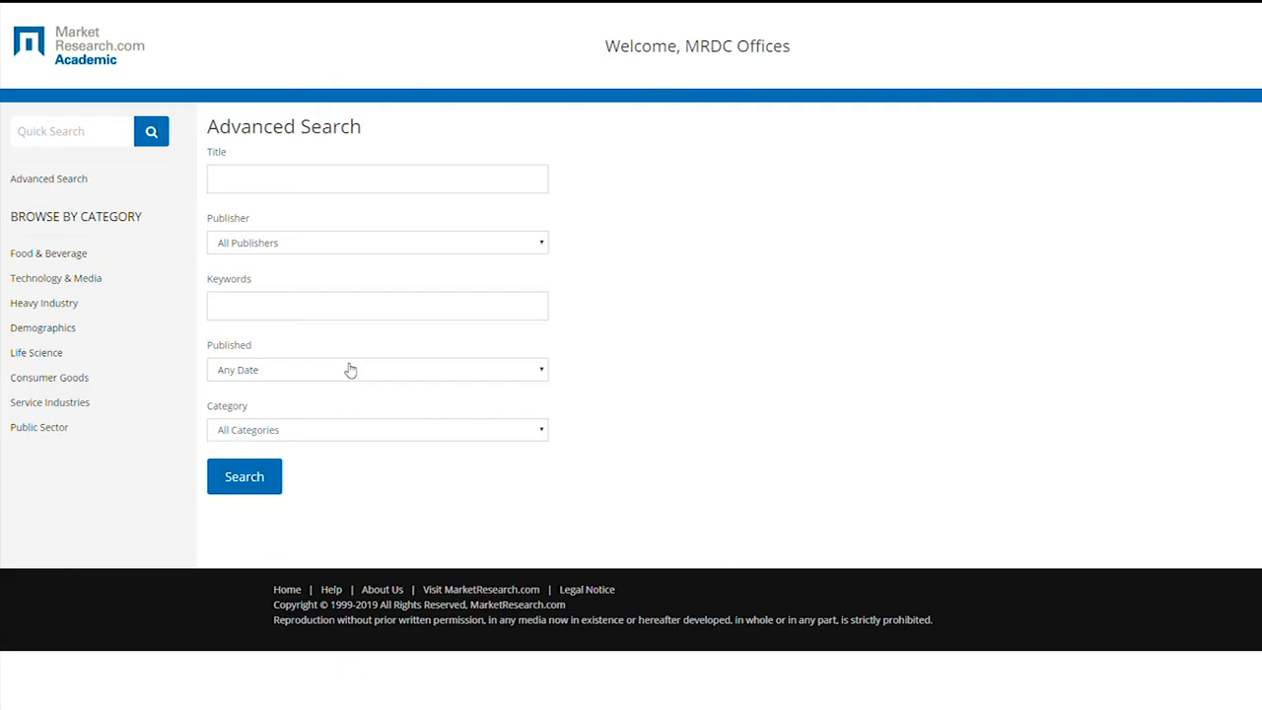
{"action": "mouse_move", "coordinate": [590, 181]}
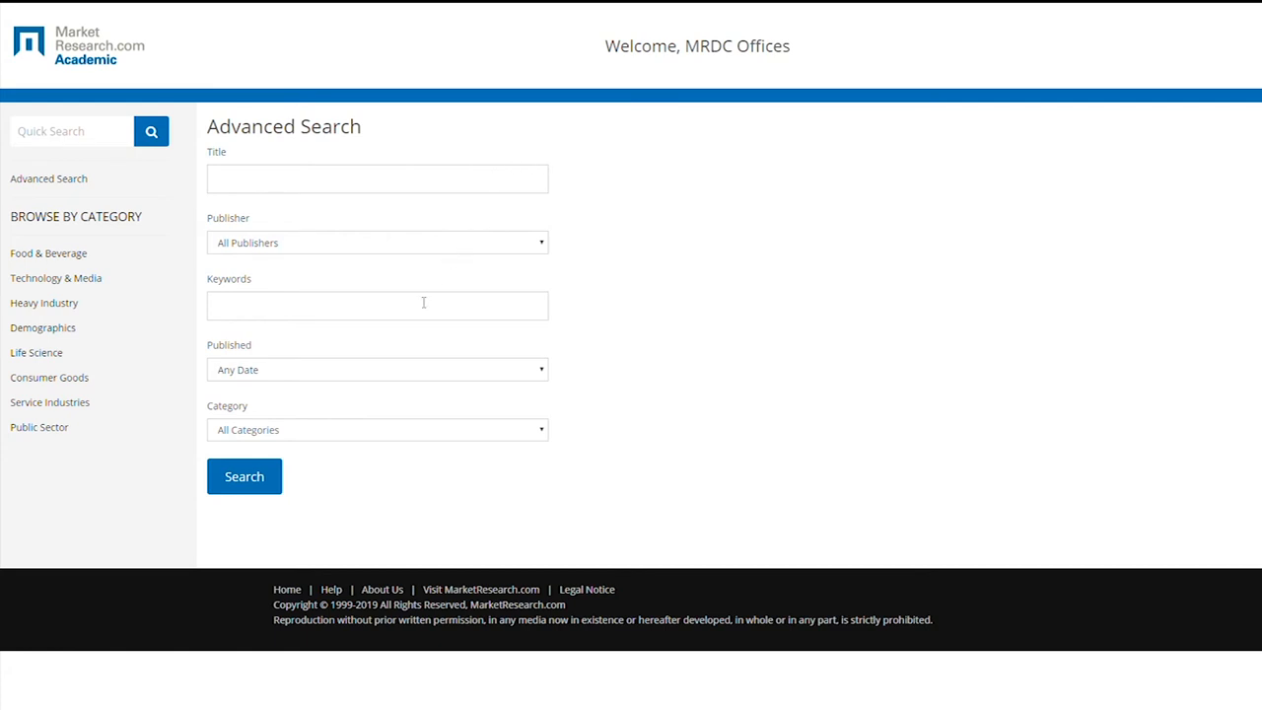
{"action": "mouse_move", "coordinate": [409, 424]}
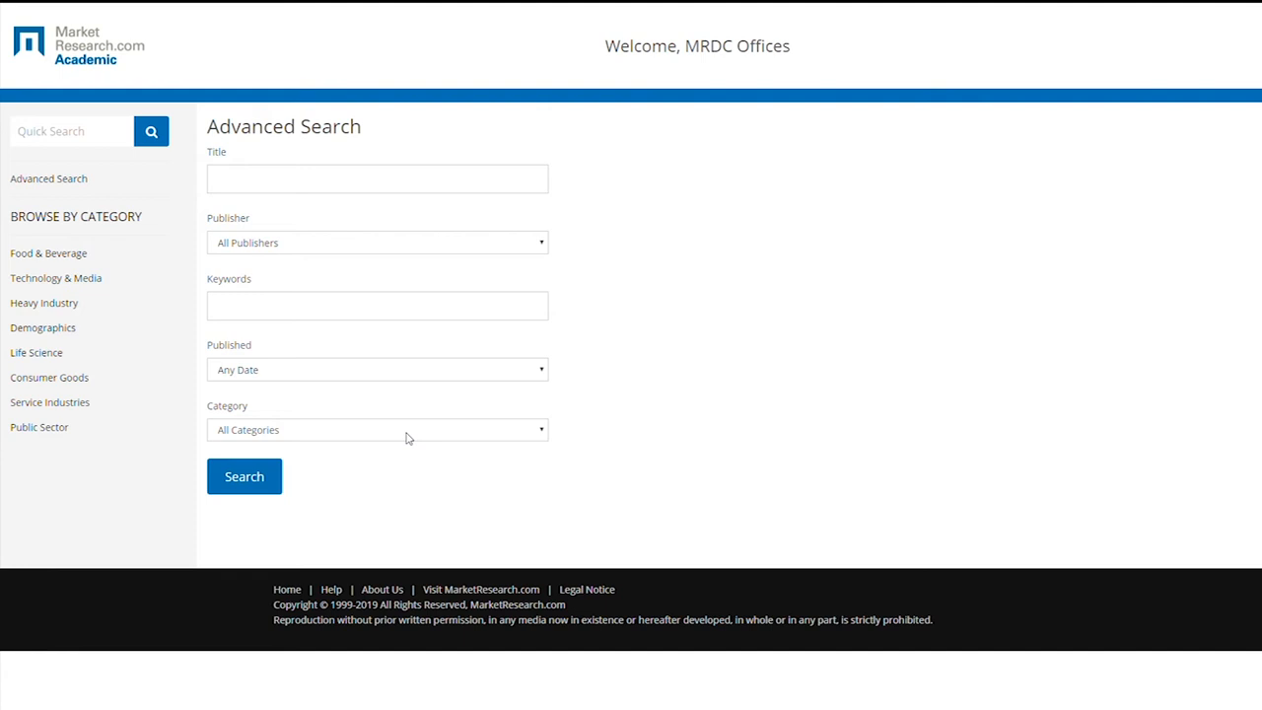
{"action": "mouse_move", "coordinate": [424, 467]}
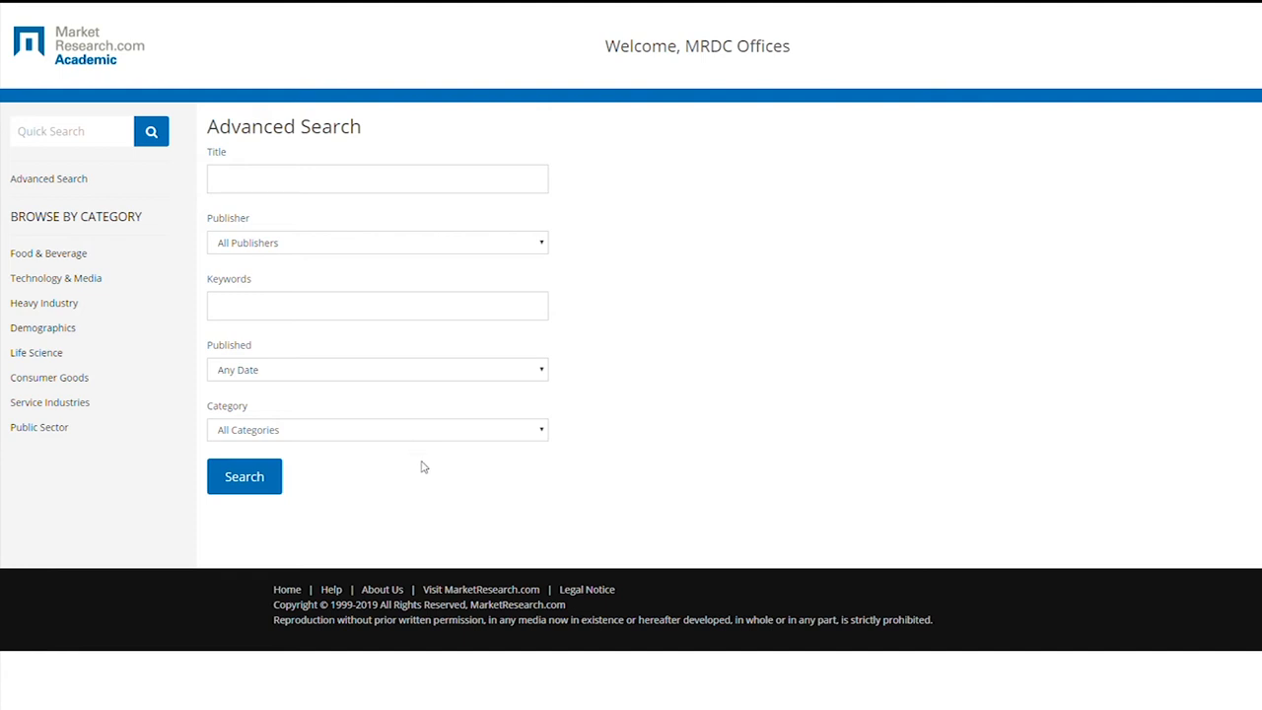
{"action": "mouse_move", "coordinate": [353, 491]}
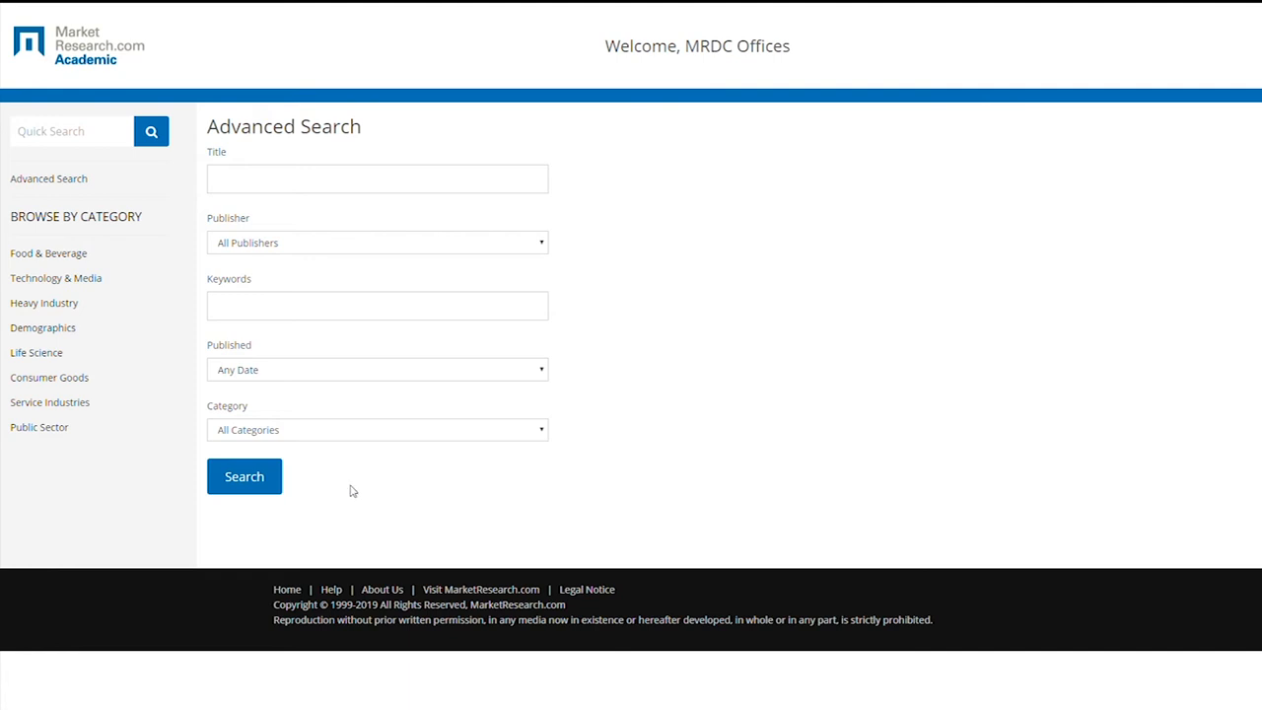
{"action": "mouse_move", "coordinate": [244, 476]}
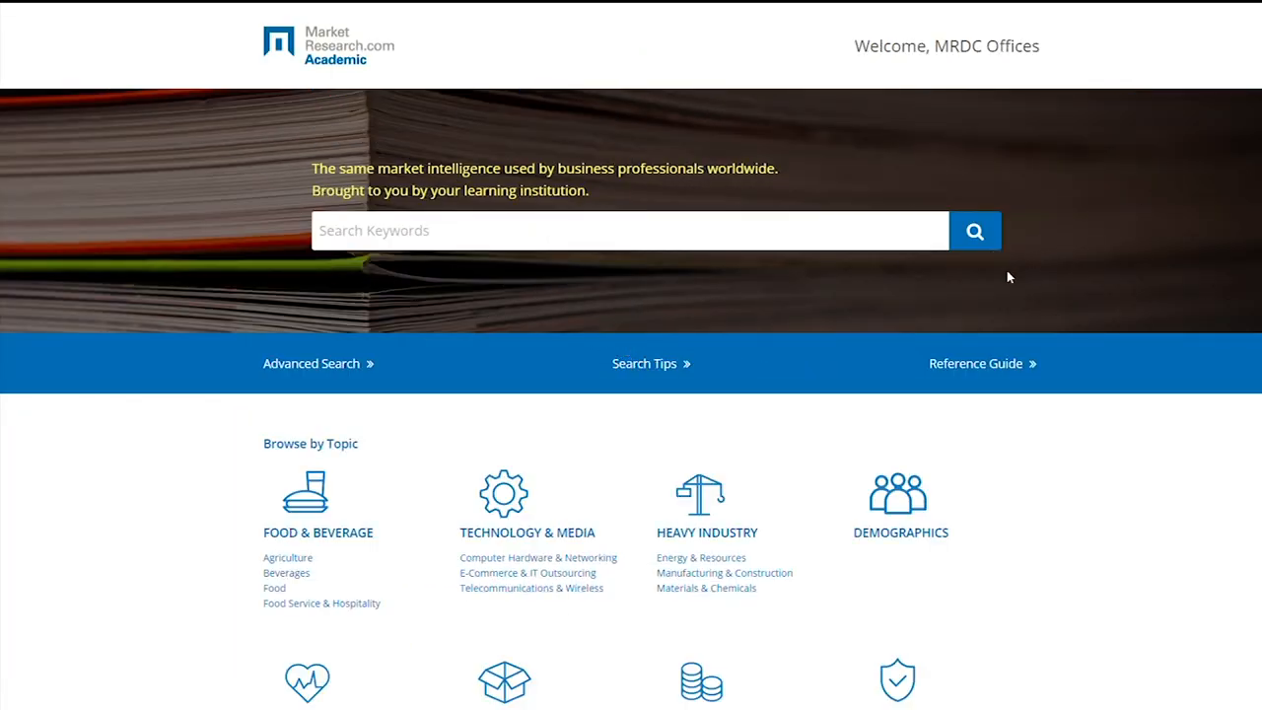
{"action": "left_click", "coordinate": [644, 363]}
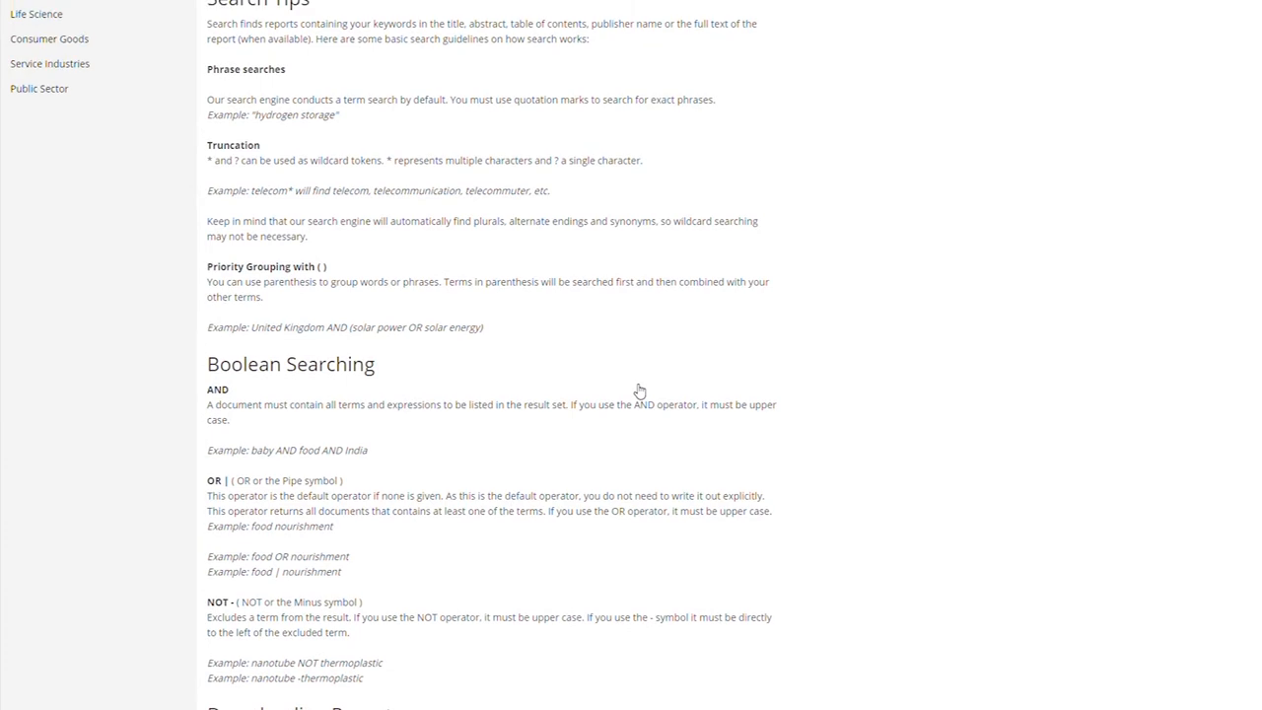
{"action": "scroll", "scroll_direction": "up", "scroll_amount": 3}
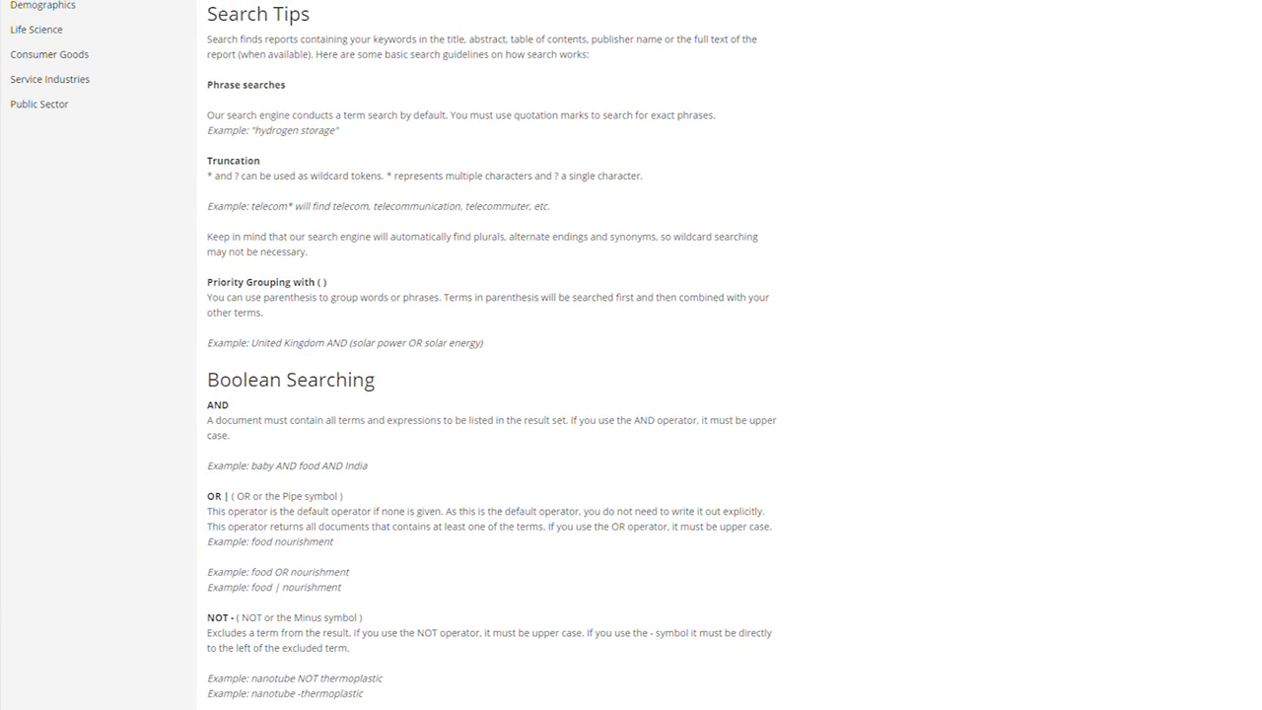
{"action": "scroll", "scroll_direction": "down", "scroll_amount": 3}
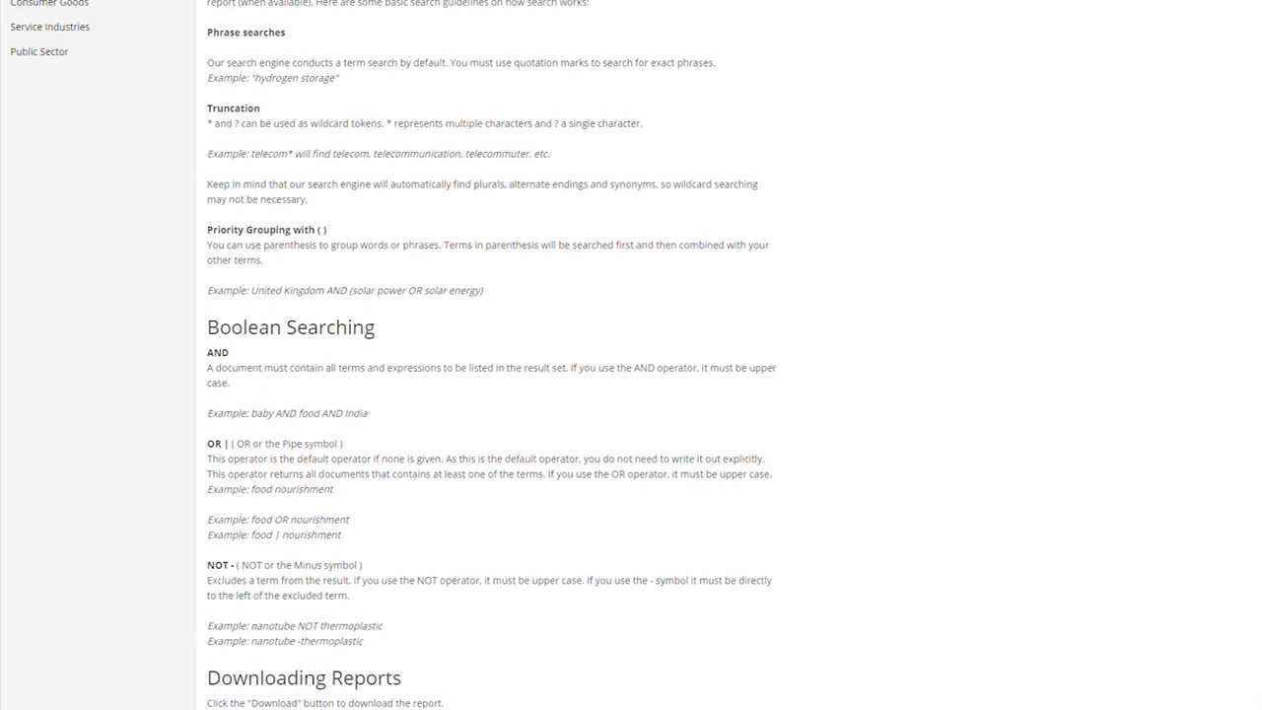
{"action": "scroll", "scroll_direction": "down", "scroll_amount": 3}
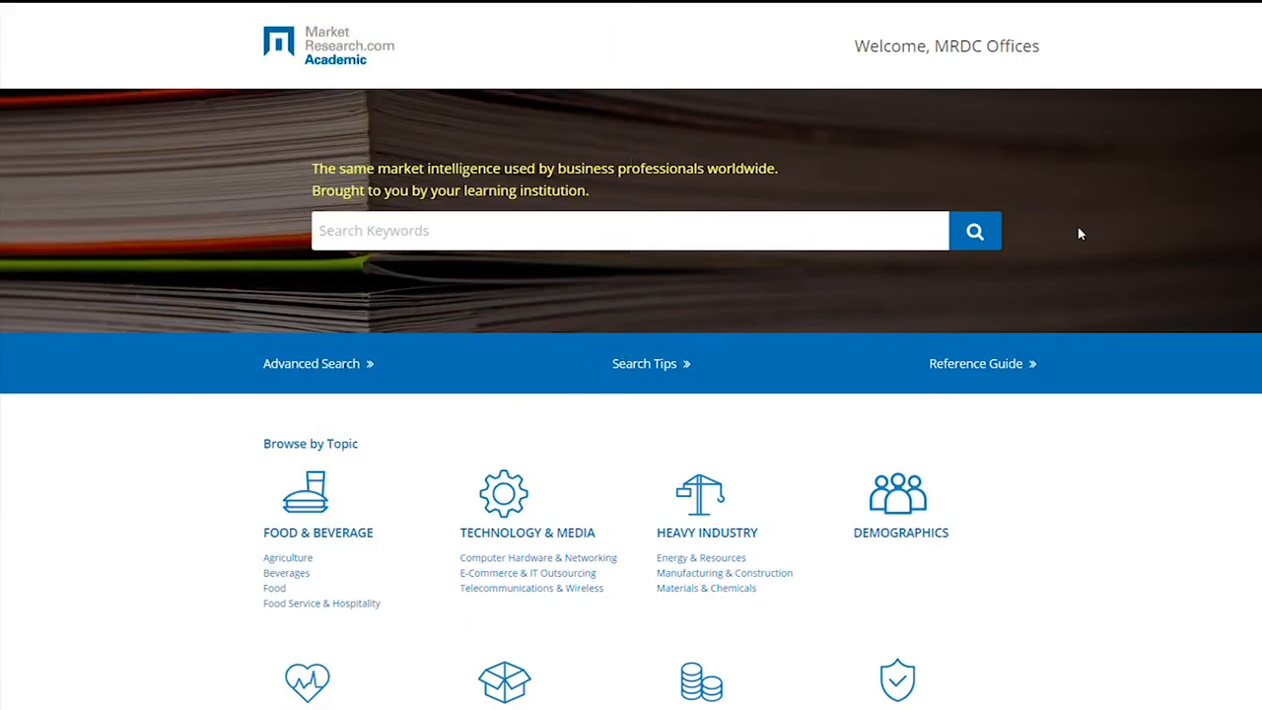
{"action": "mouse_move", "coordinate": [976, 363]}
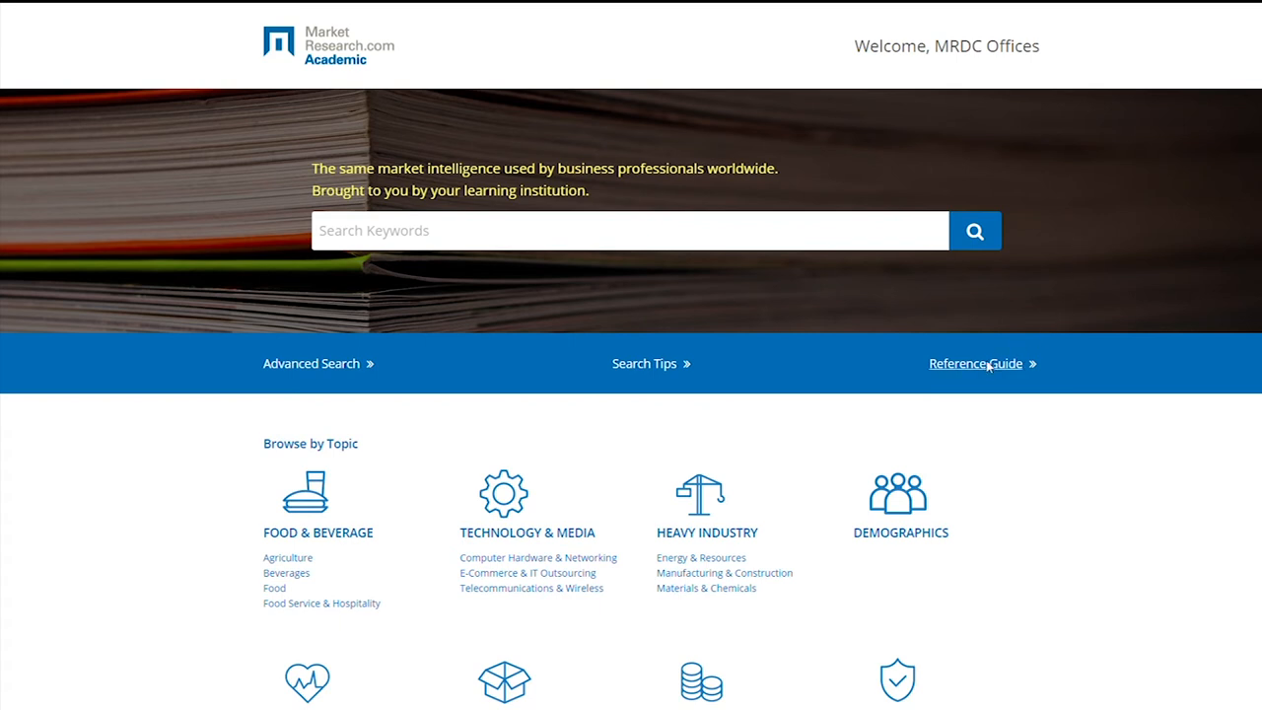
{"action": "left_click", "coordinate": [975, 363]}
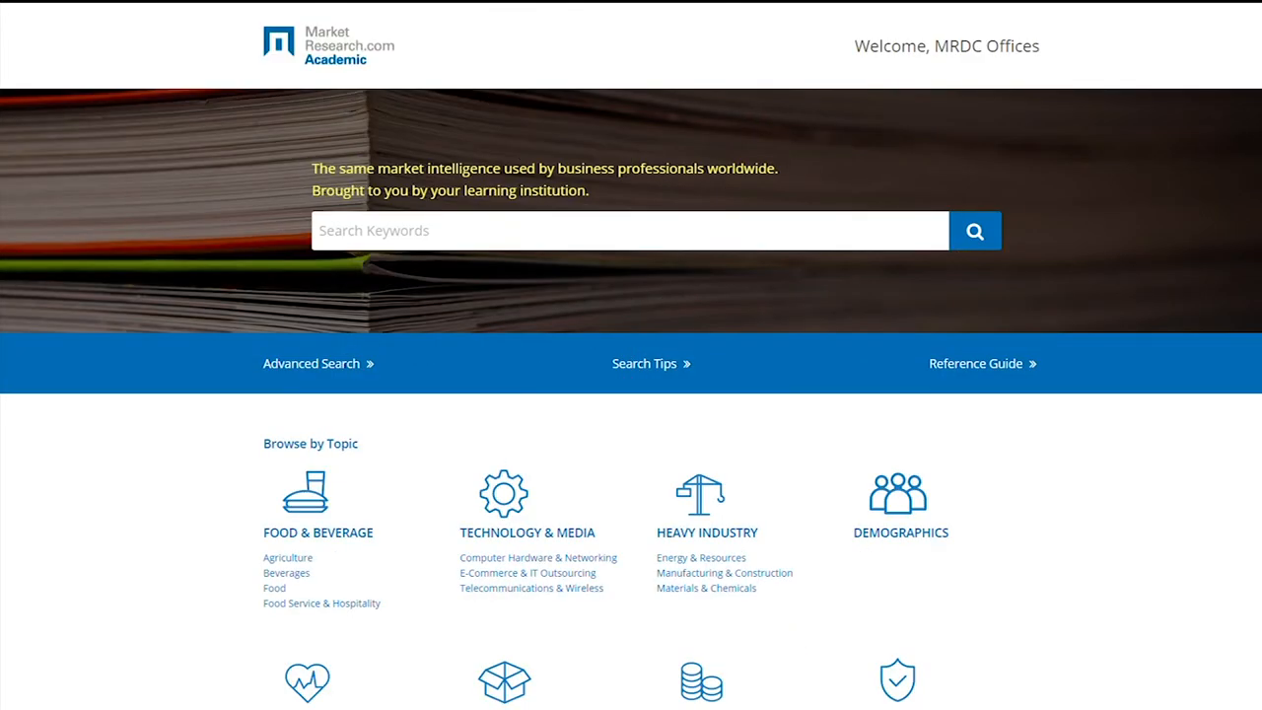
{"action": "scroll", "scroll_direction": "down", "scroll_amount": 3}
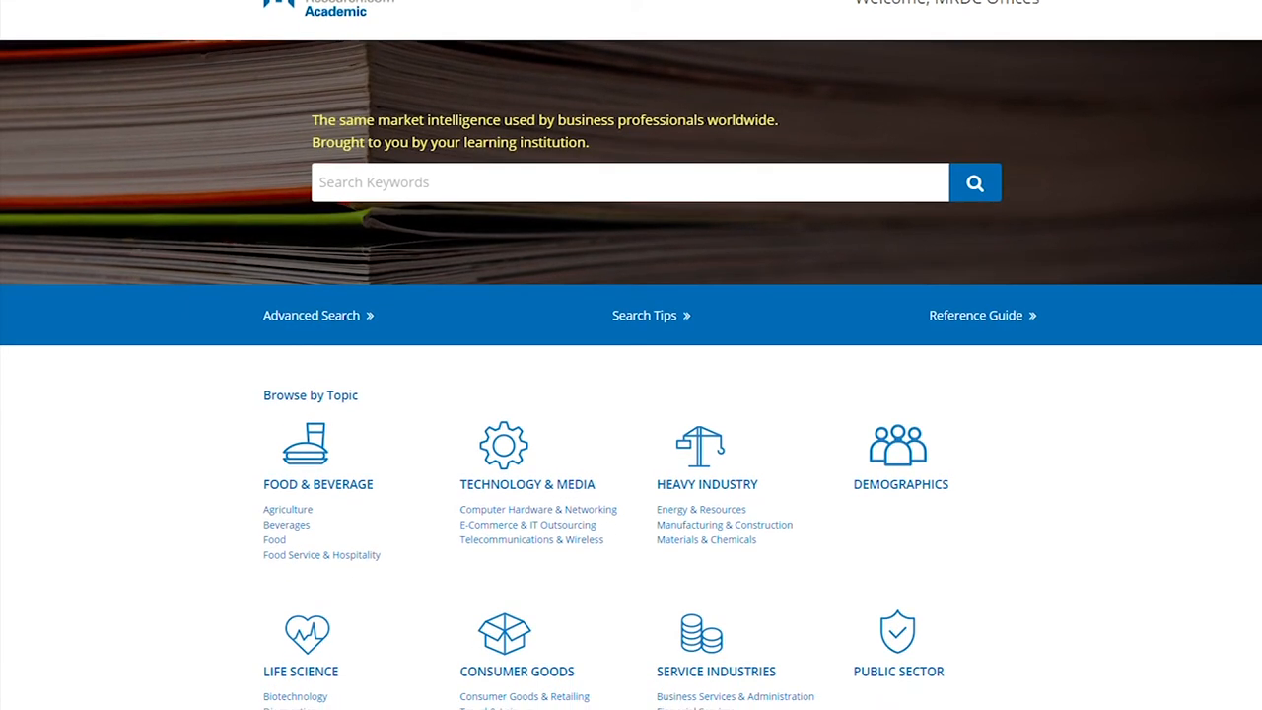
{"action": "scroll", "scroll_direction": "down", "scroll_amount": 3}
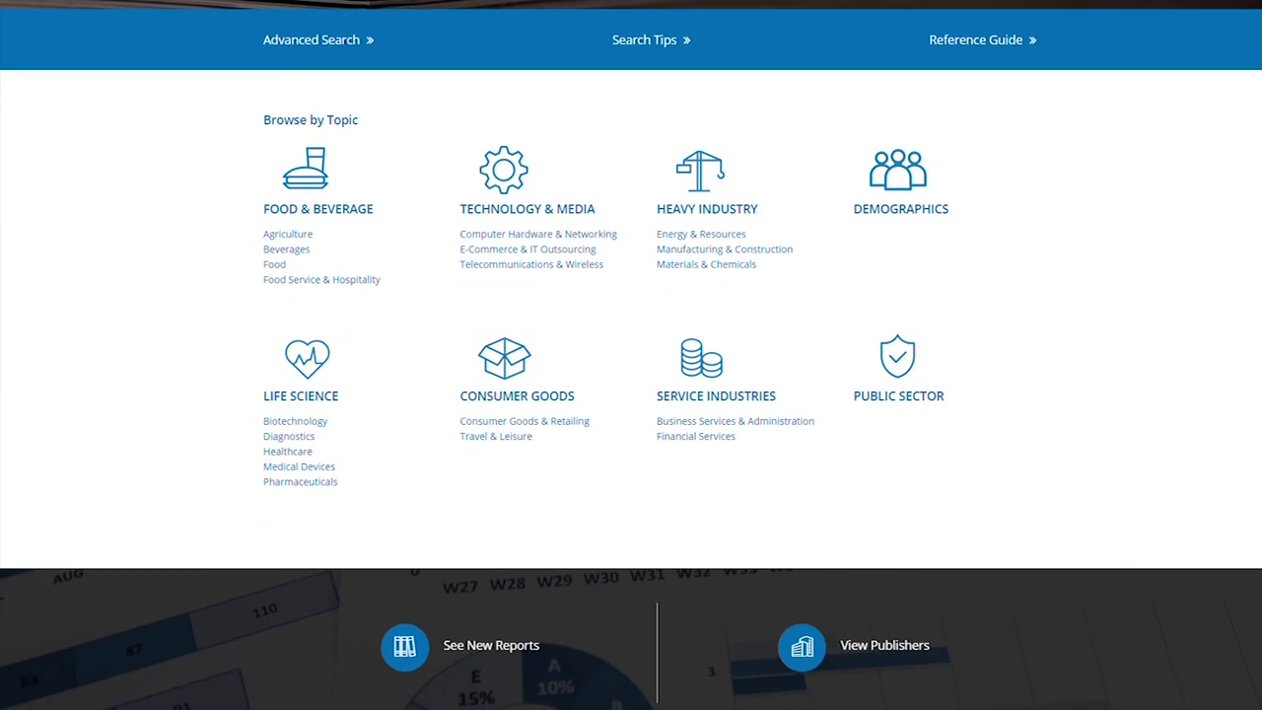
{"action": "mouse_move", "coordinate": [907, 270]}
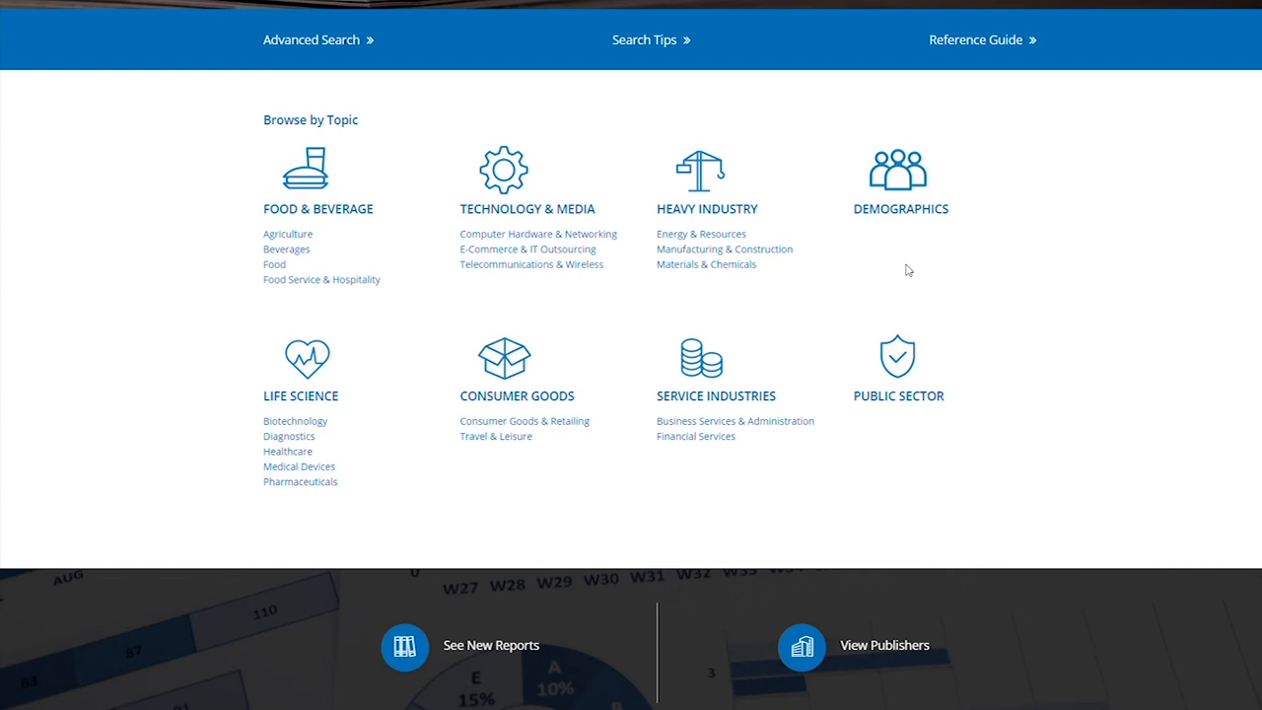
{"action": "mouse_move", "coordinate": [795, 220]}
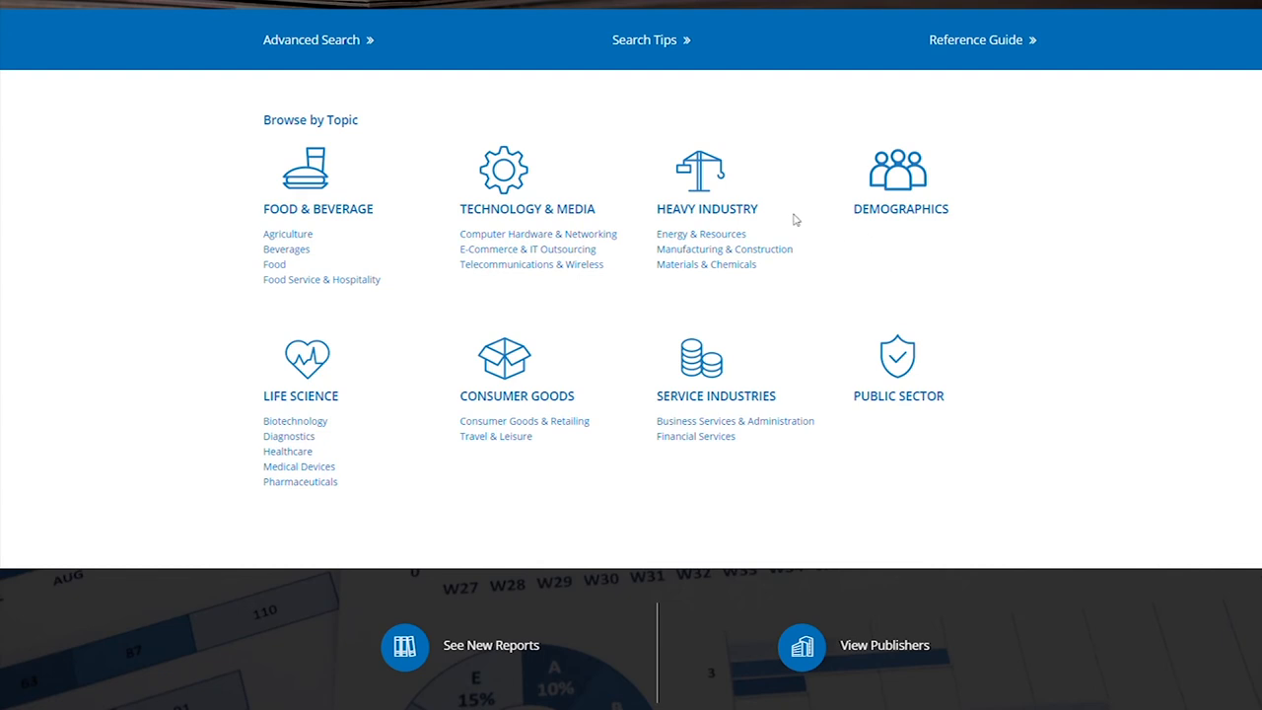
{"action": "left_click", "coordinate": [701, 234]}
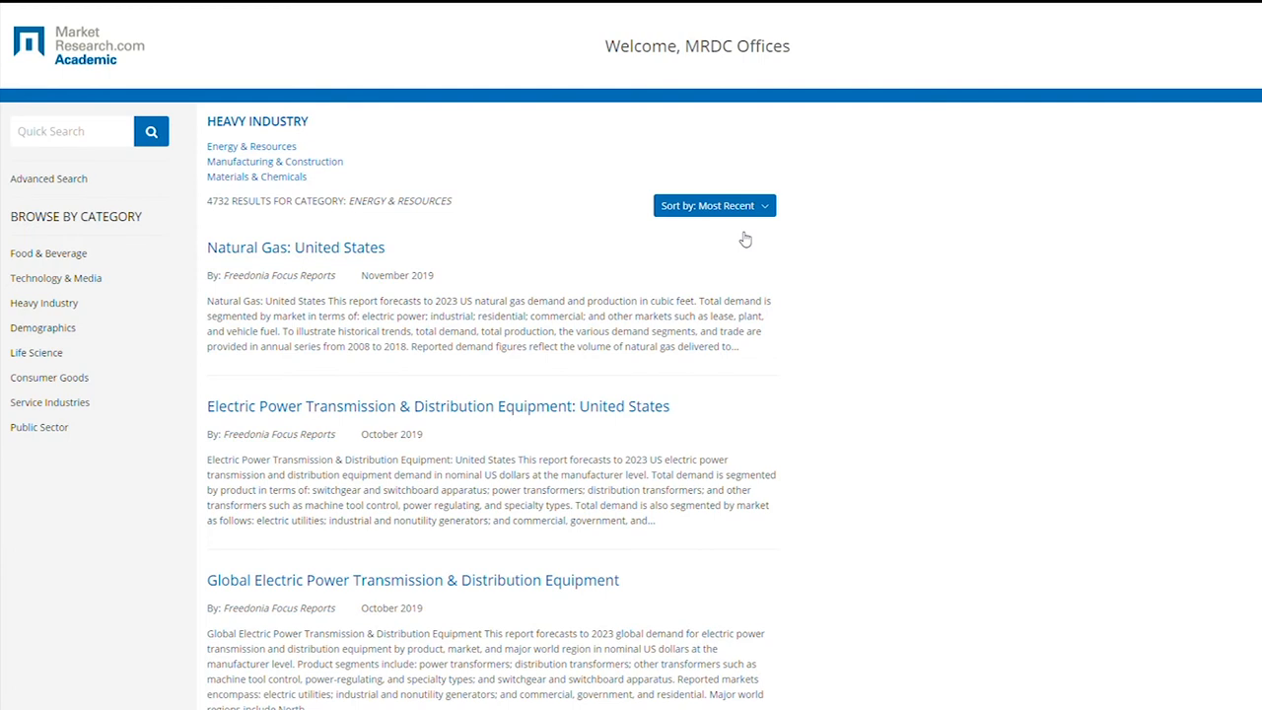
{"action": "mouse_move", "coordinate": [743, 240]}
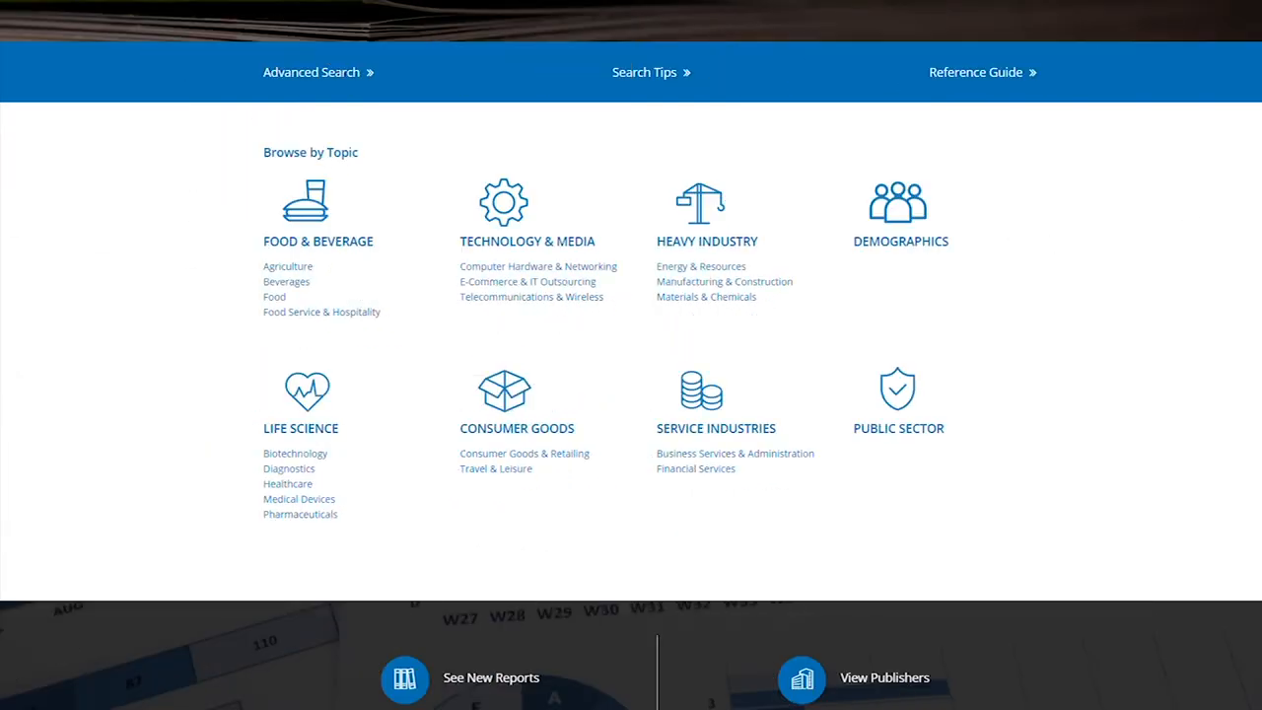
{"action": "scroll", "scroll_direction": "down", "scroll_amount": 3}
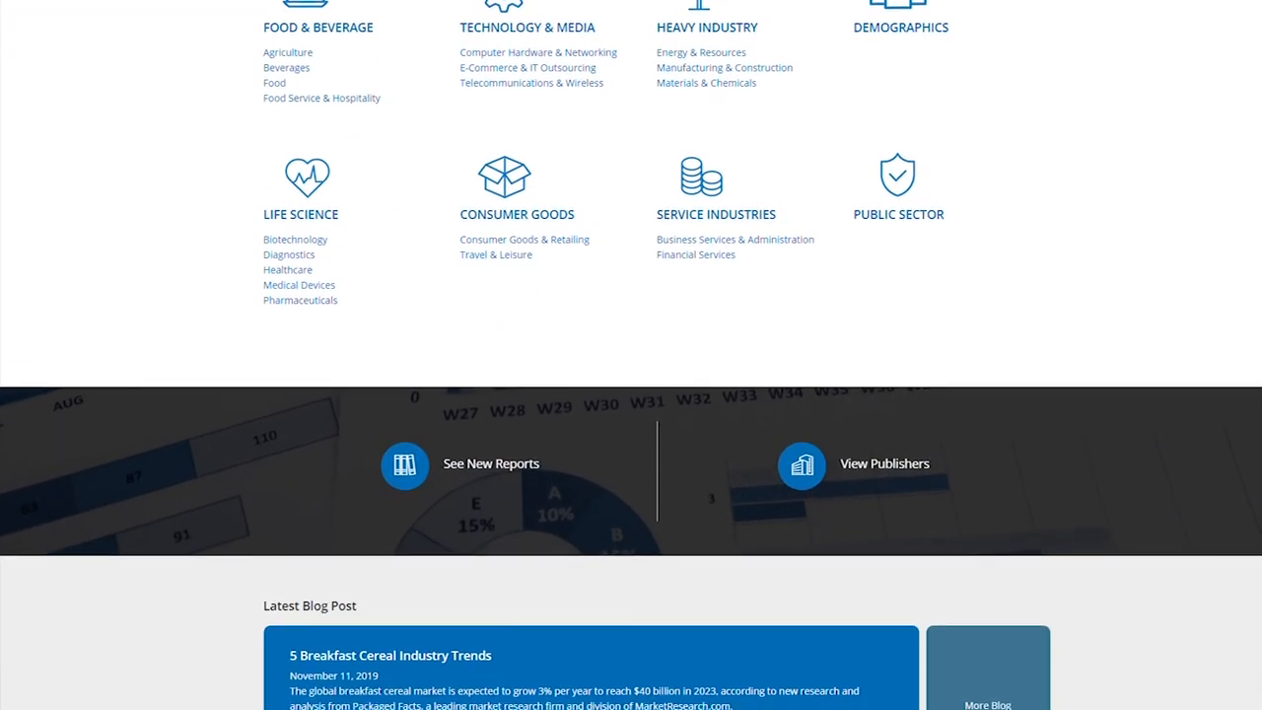
{"action": "scroll", "scroll_direction": "down", "scroll_amount": 3}
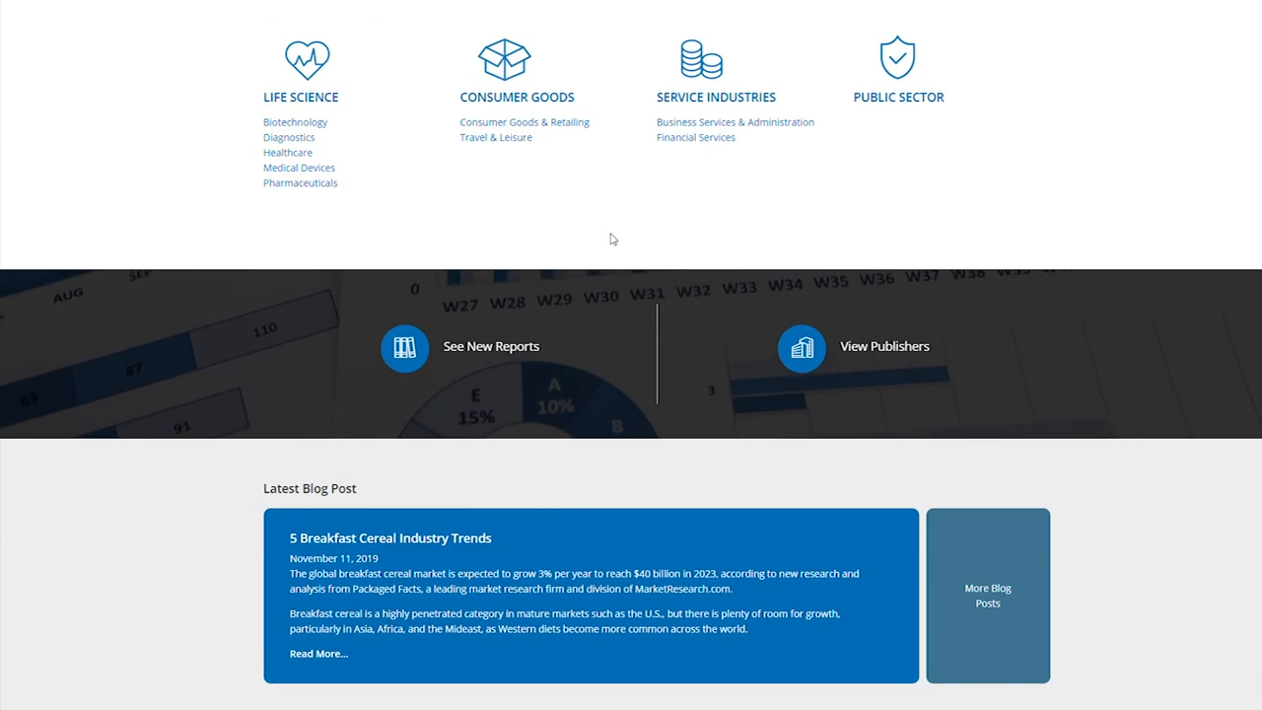
Step: Preview the new reports, then open the Publishers page and scroll through its descriptions
{"action": "left_click", "coordinate": [490, 346]}
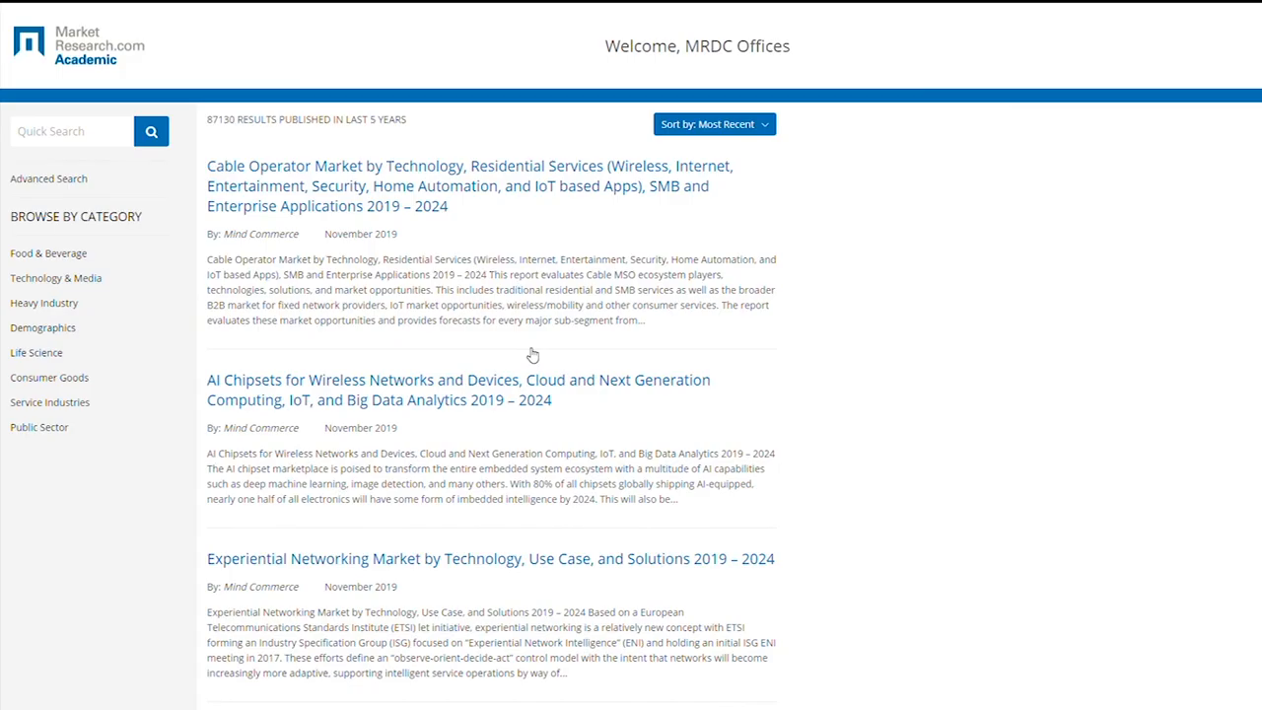
{"action": "mouse_move", "coordinate": [723, 333]}
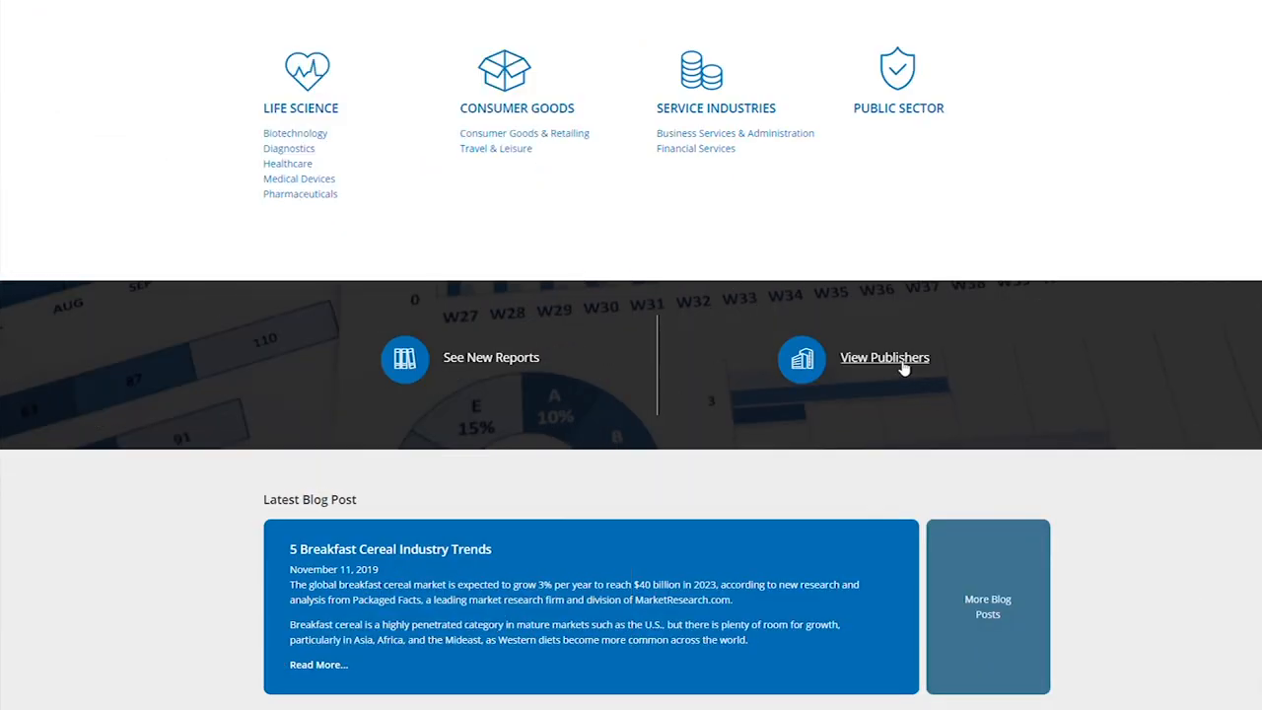
{"action": "left_click", "coordinate": [884, 357]}
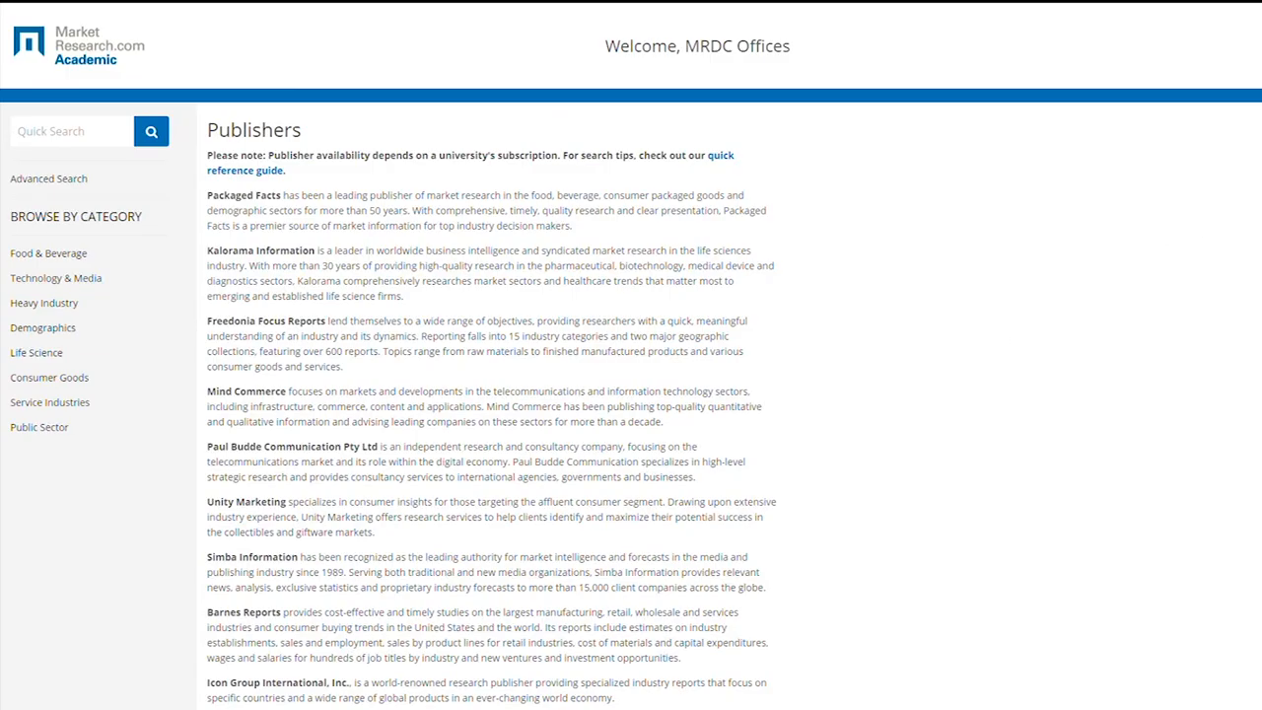
{"action": "scroll", "scroll_direction": "up", "scroll_amount": 3}
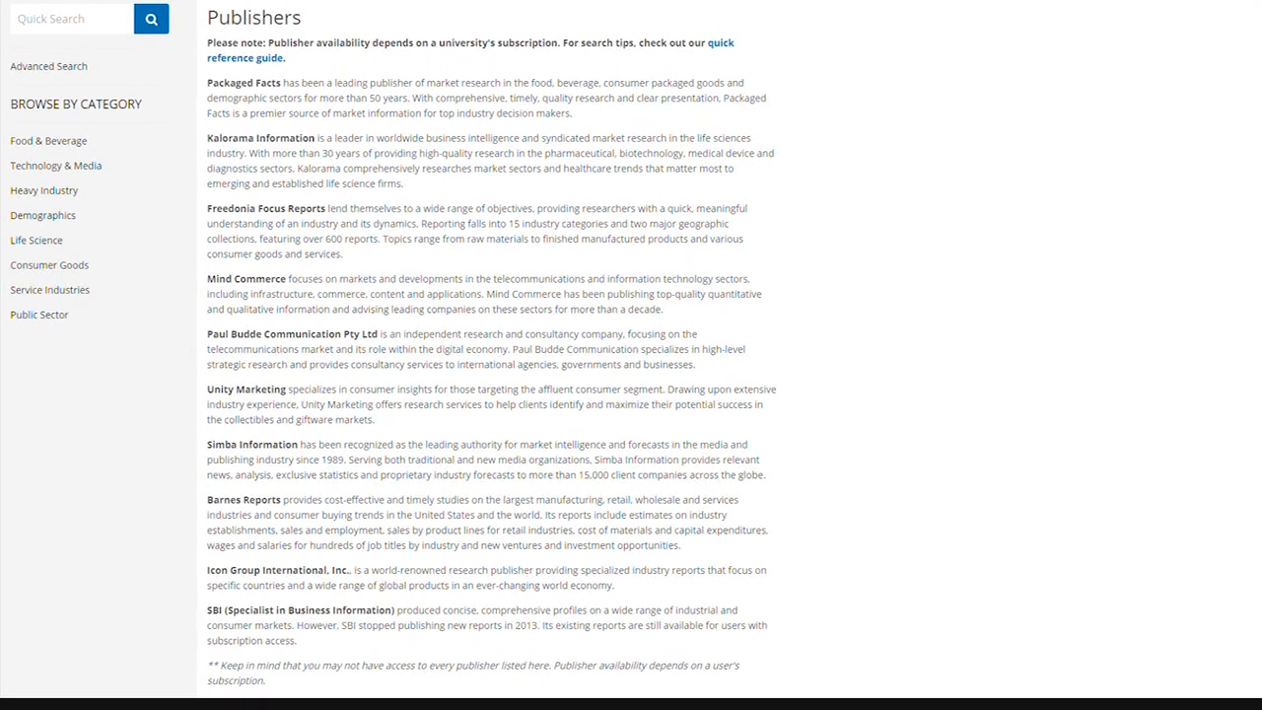
{"action": "scroll", "scroll_direction": "down", "scroll_amount": 3}
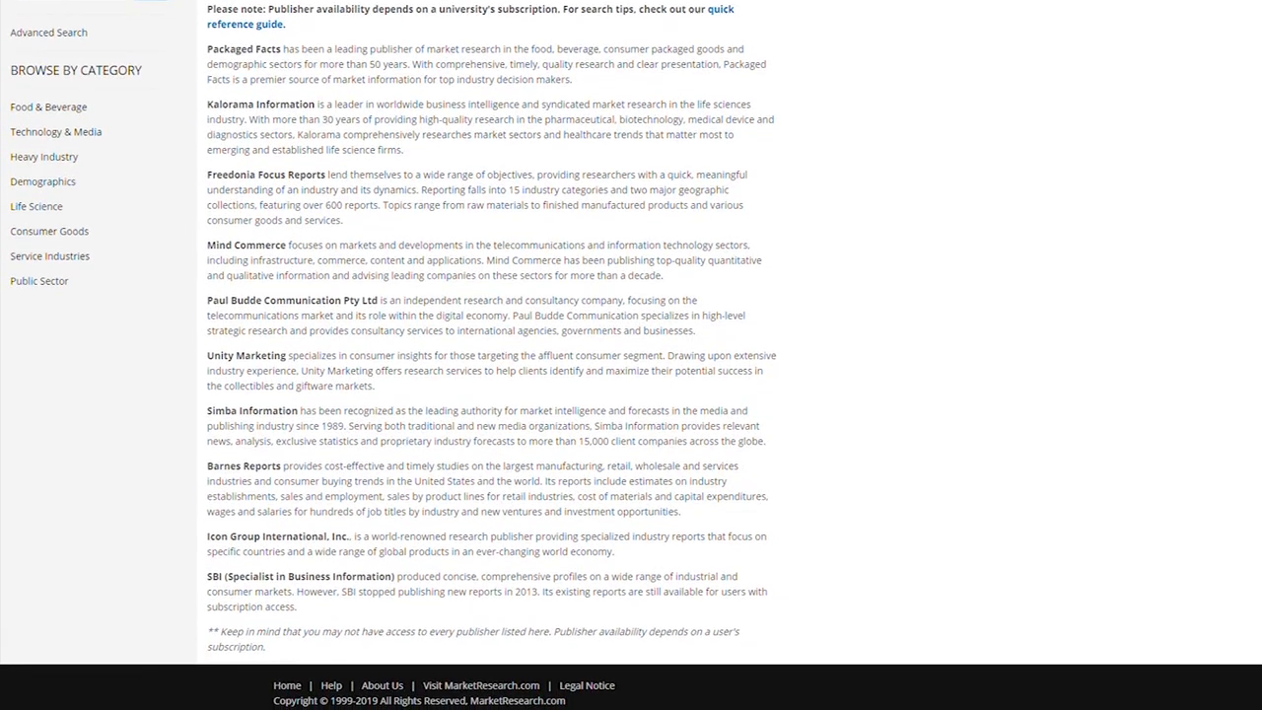